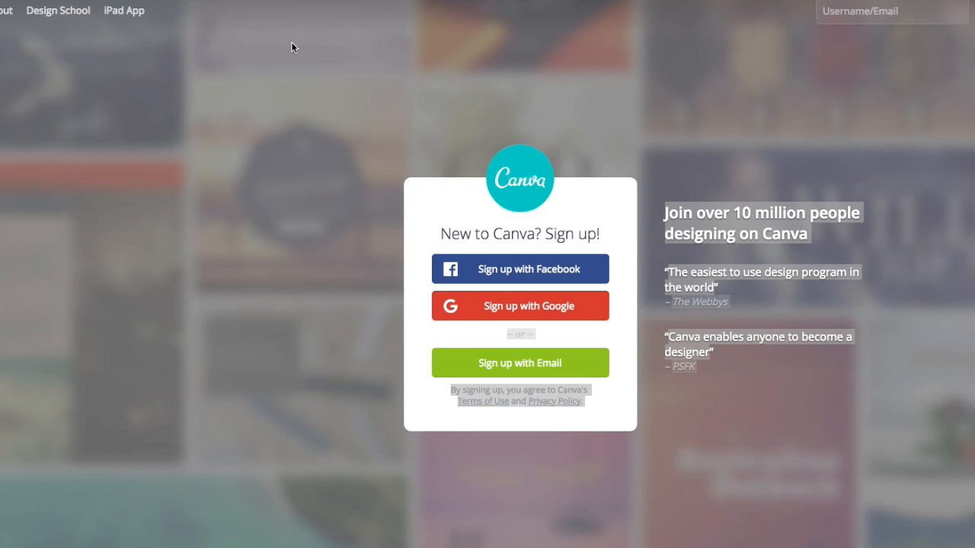
pyautogui.moveTo(749, 54)
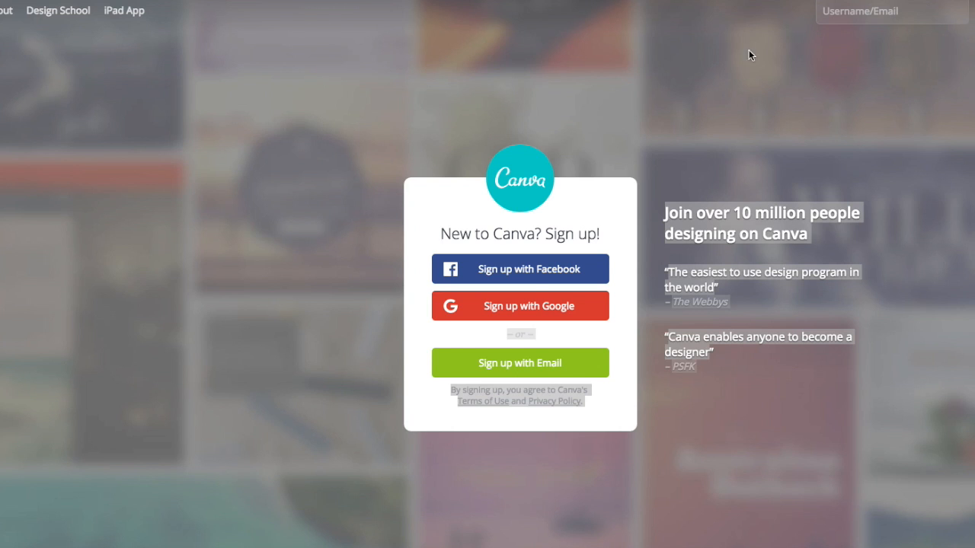
pyautogui.moveTo(390, 357)
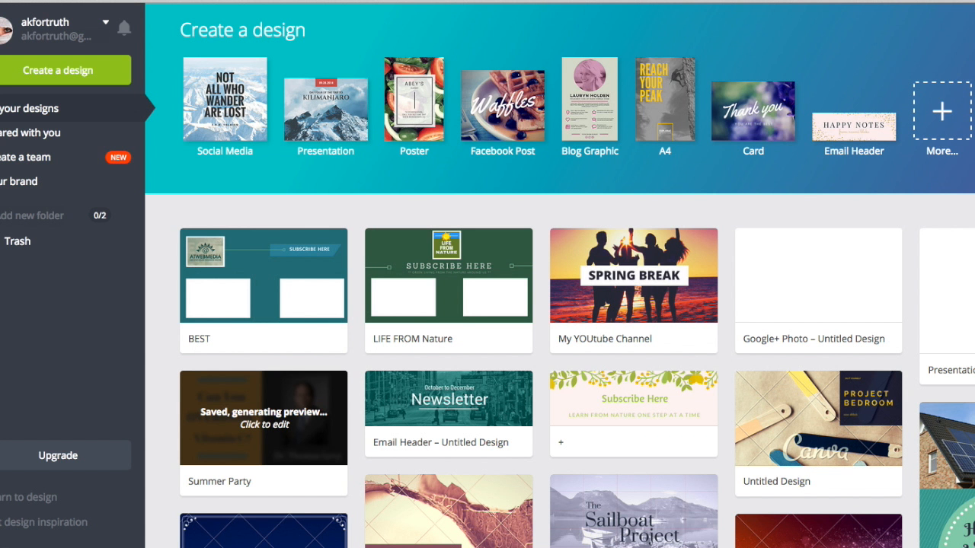
pyautogui.moveTo(247, 463)
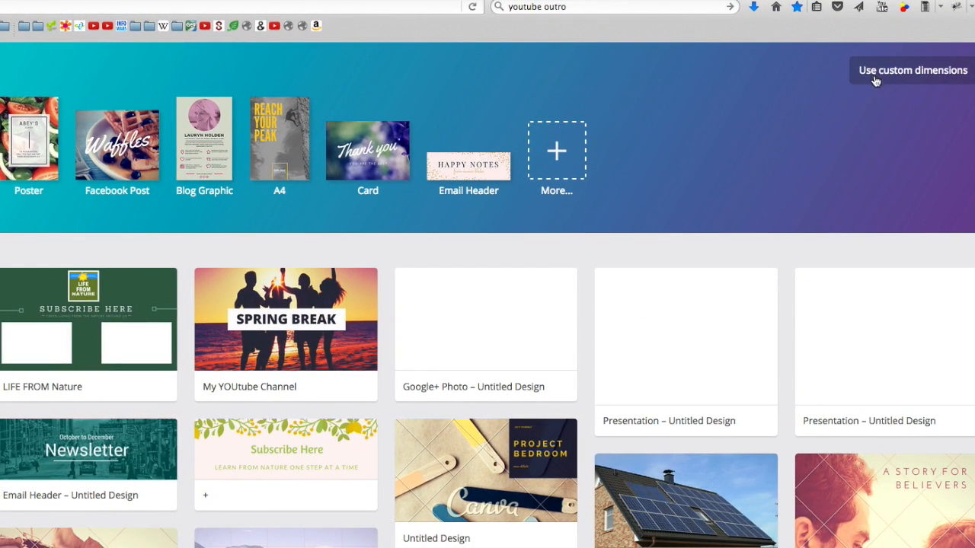
pyautogui.moveTo(874, 87)
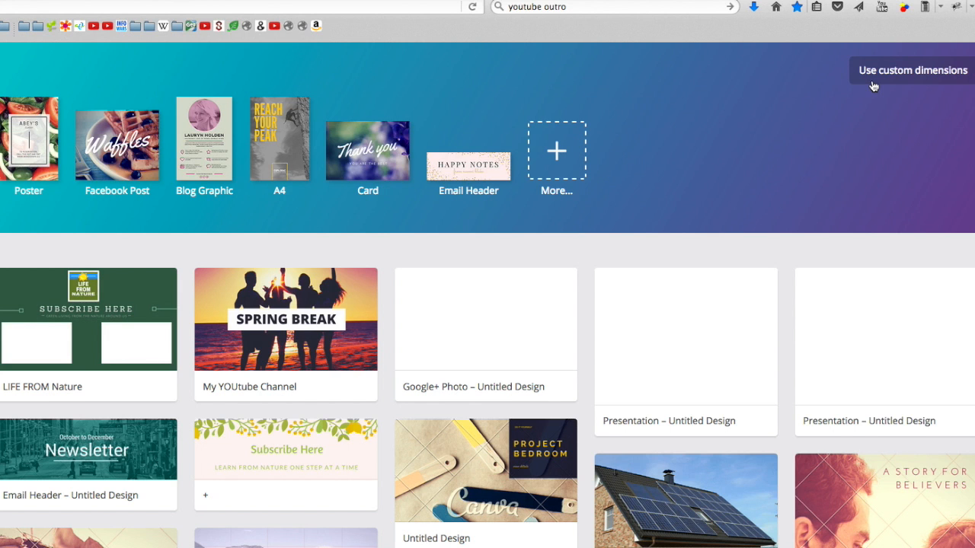
# Step: Create a blank design with custom dimensions 1280 × 720 px
pyautogui.click(911, 70)
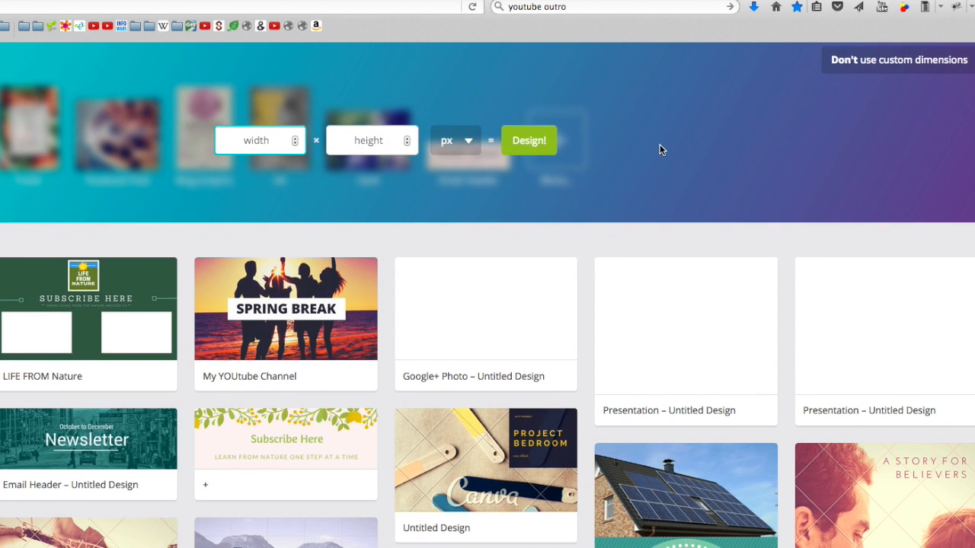
pyautogui.click(259, 140)
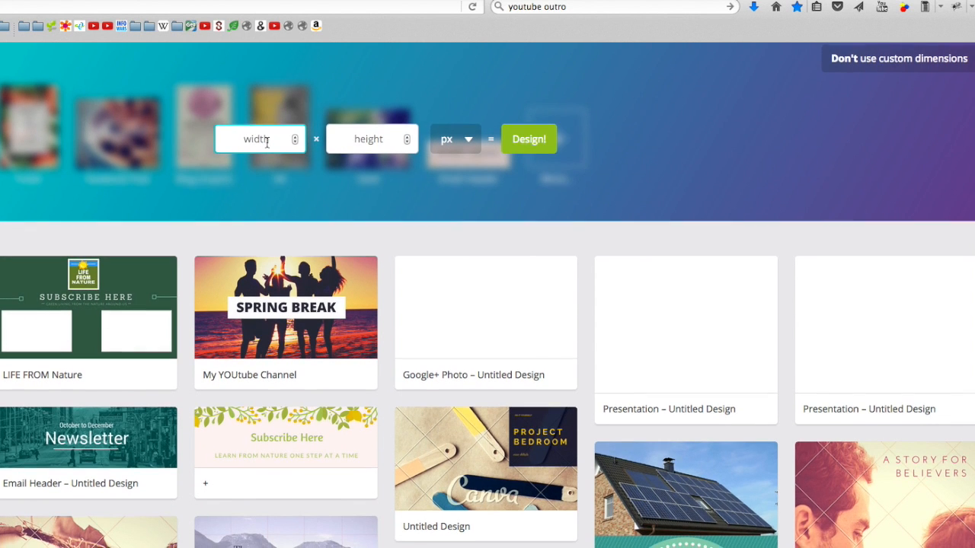
pyautogui.write('1280')
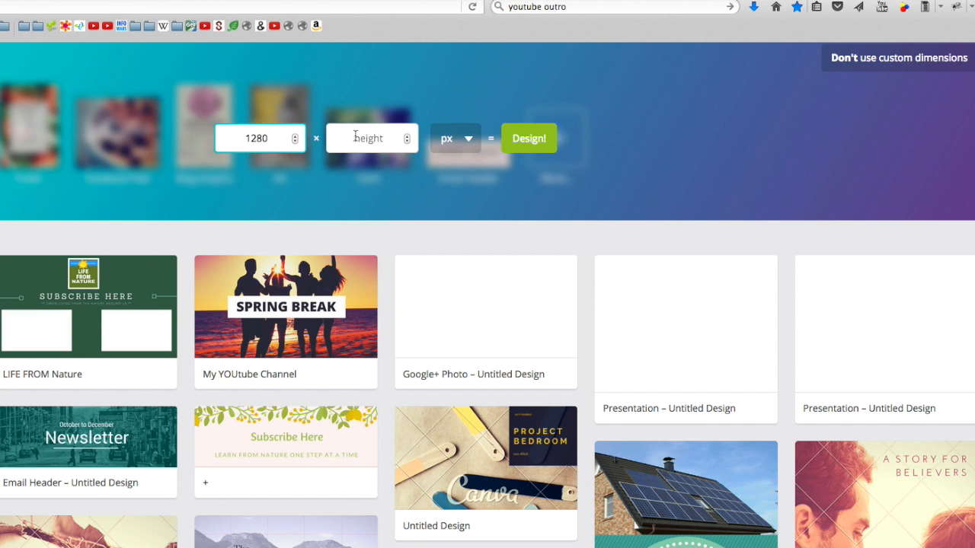
pyautogui.write('7')
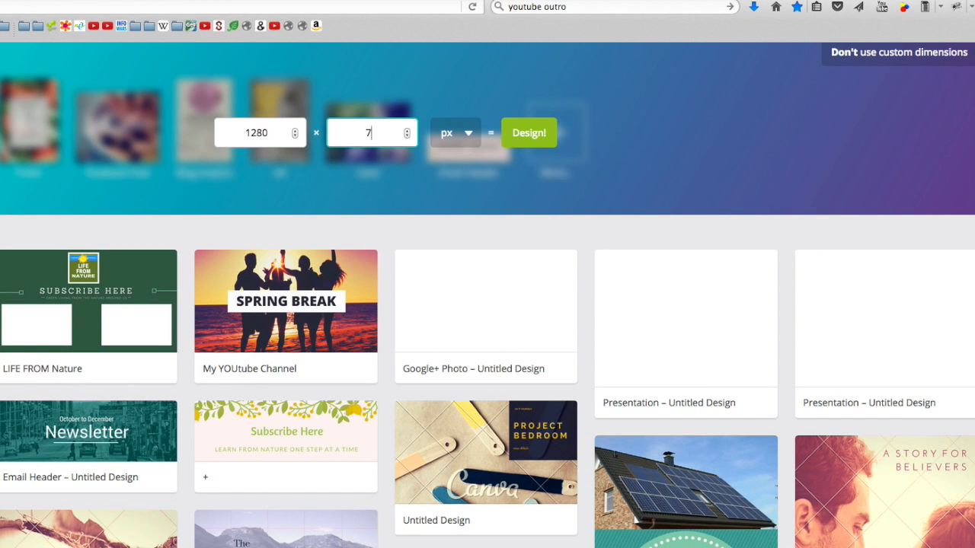
pyautogui.write('20')
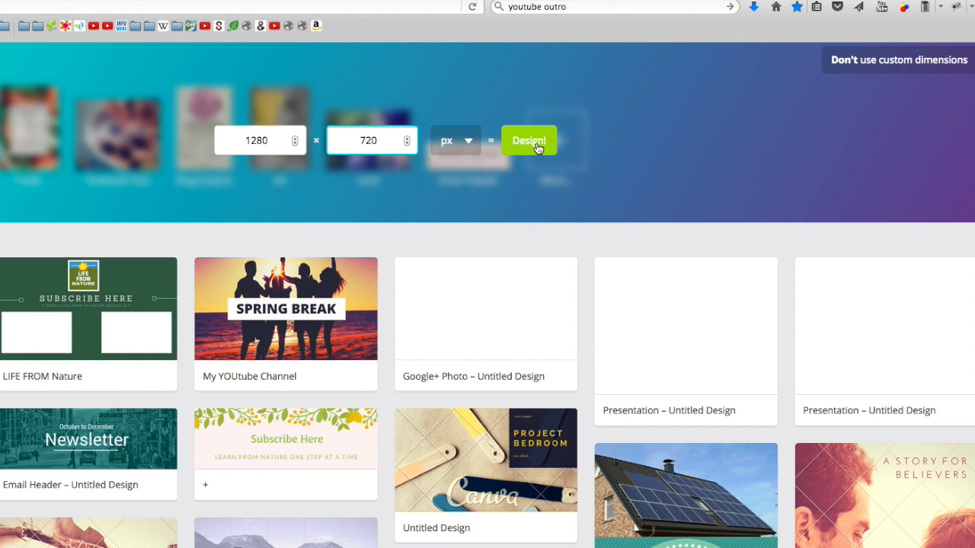
pyautogui.click(365, 140)
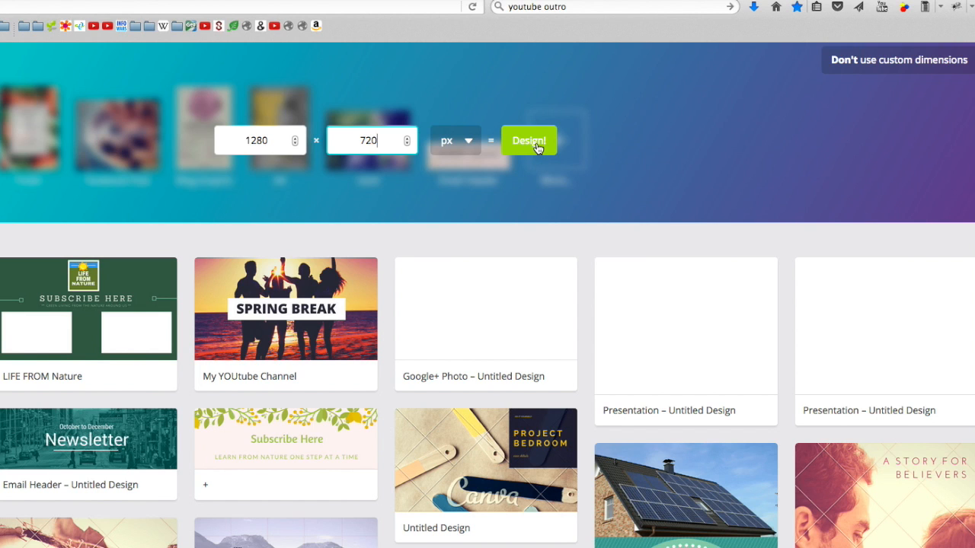
pyautogui.click(530, 141)
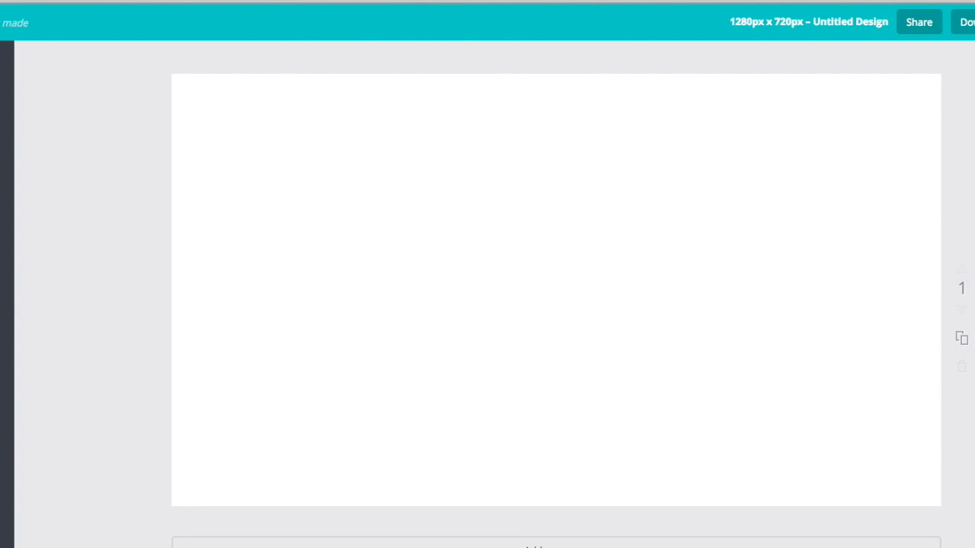
# Step: Browse background patterns, try the teal square grid, then settle on the green diamond pattern
pyautogui.click(15, 114)
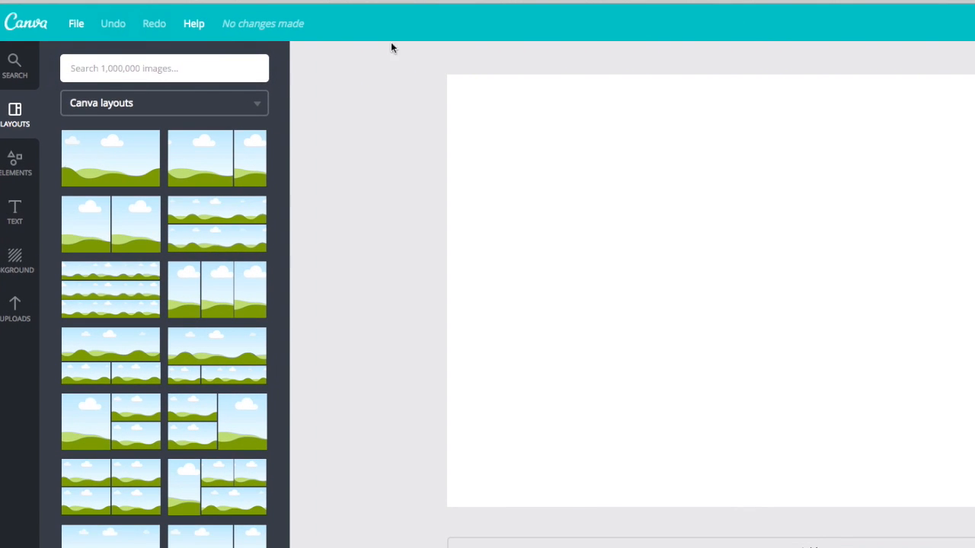
pyautogui.moveTo(16, 160)
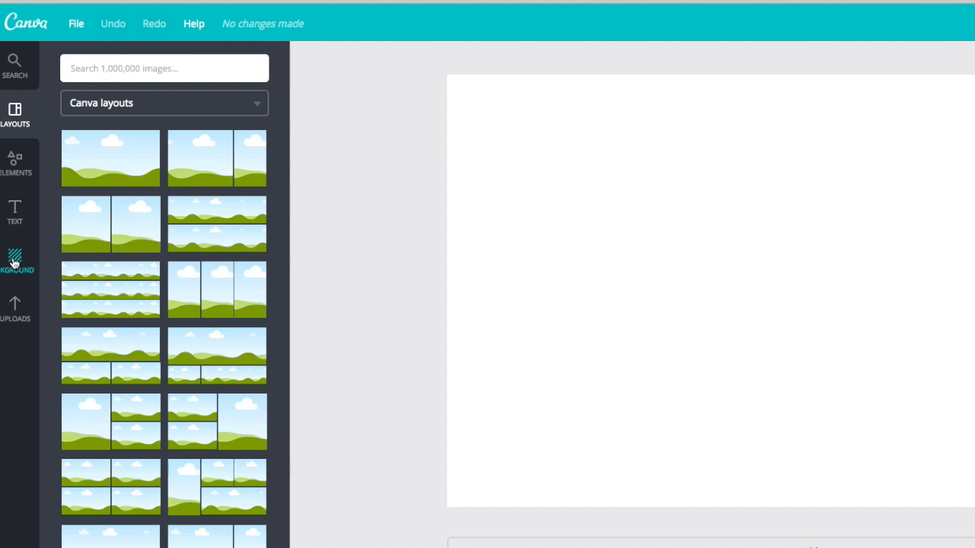
pyautogui.click(15, 250)
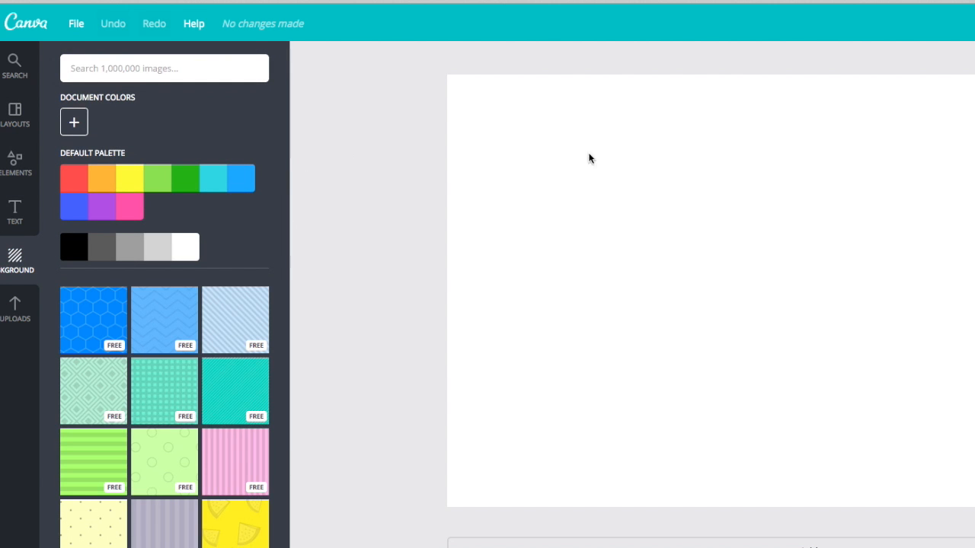
pyautogui.moveTo(275, 188)
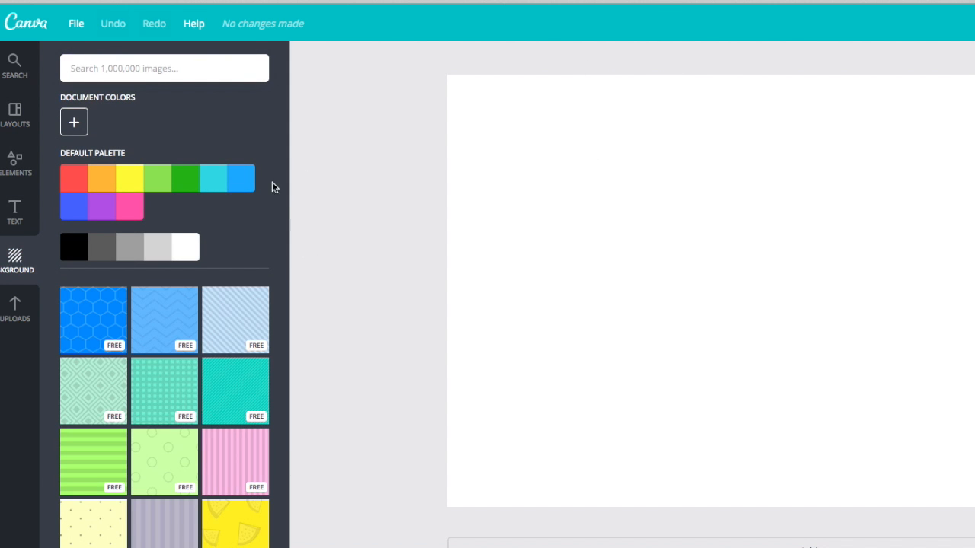
pyautogui.scroll(-3)
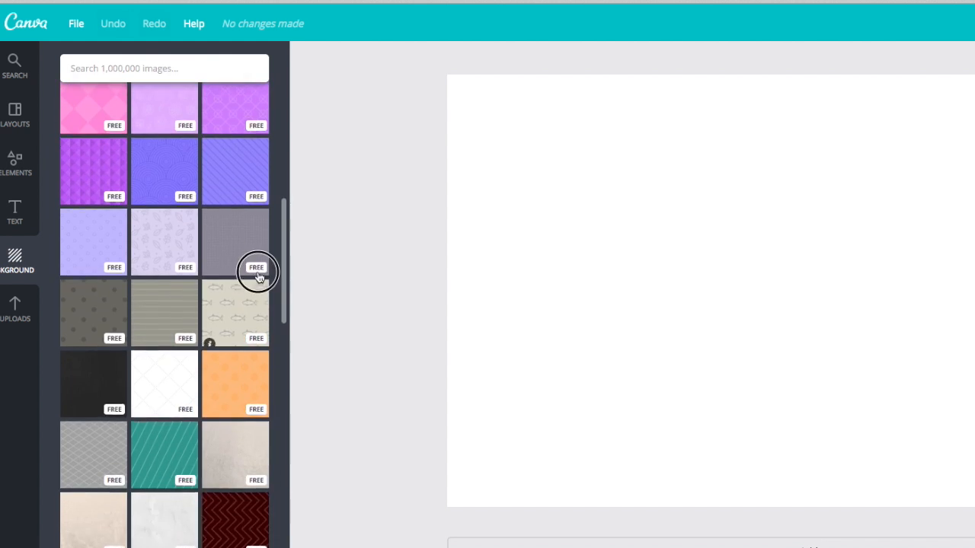
pyautogui.scroll(-3)
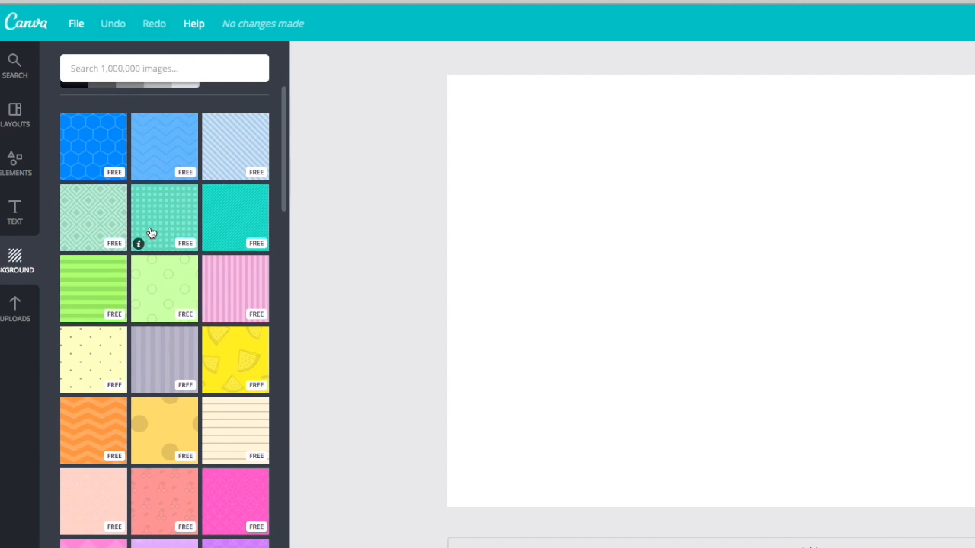
pyautogui.click(165, 217)
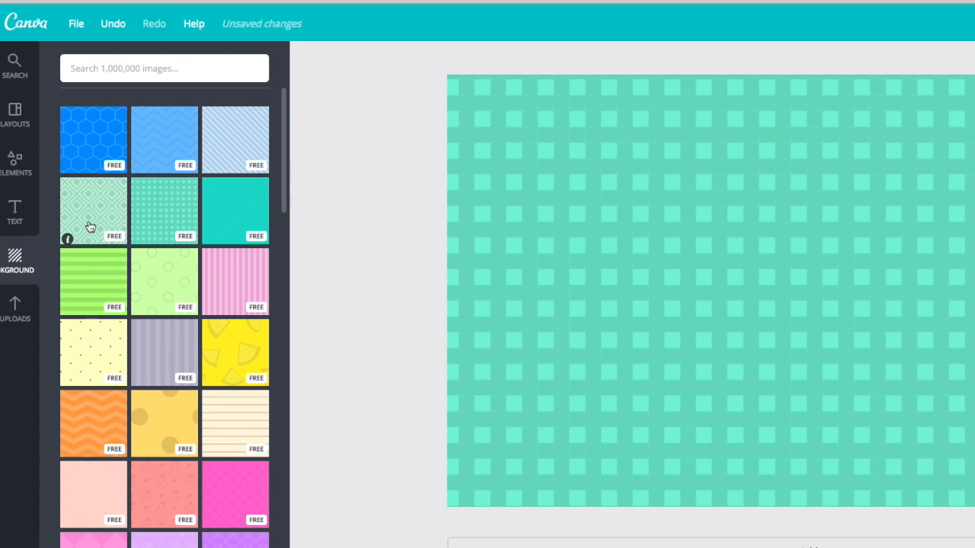
pyautogui.scroll(-3)
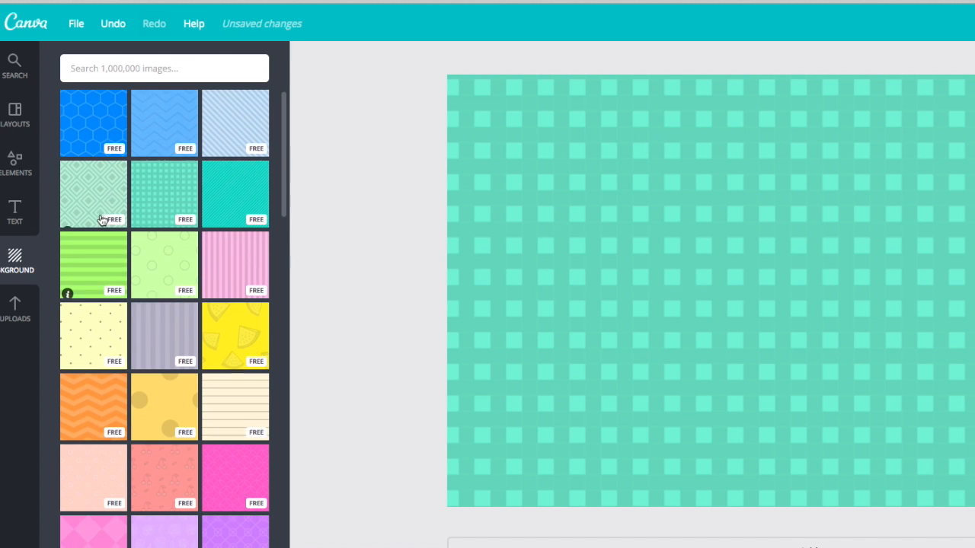
pyautogui.click(93, 194)
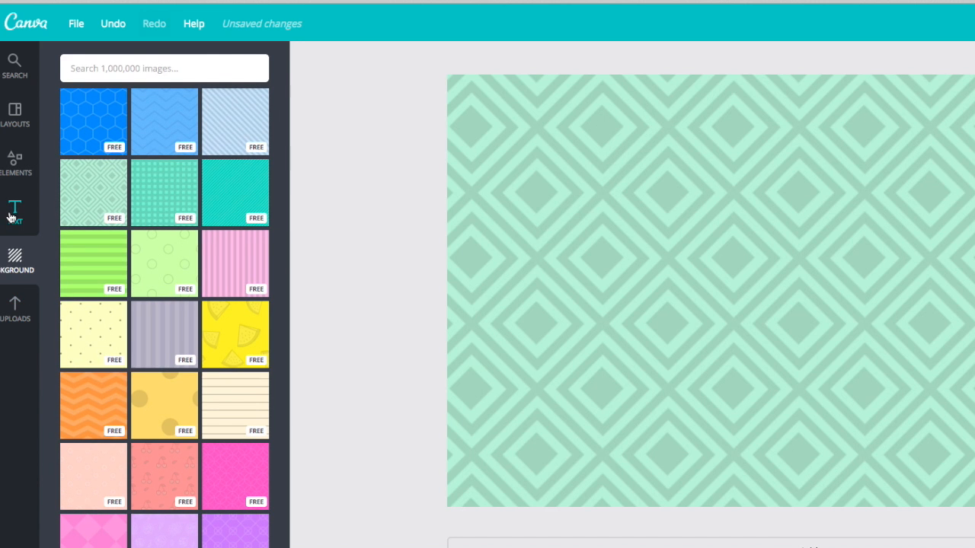
# Step: Add a new heading text box and start typing the thanks-for-watching message
pyautogui.click(15, 212)
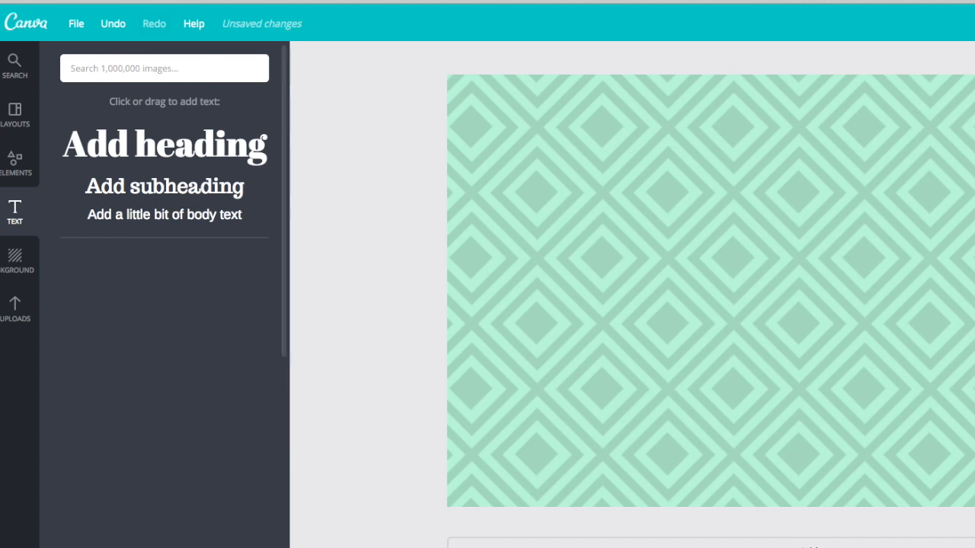
pyautogui.click(164, 186)
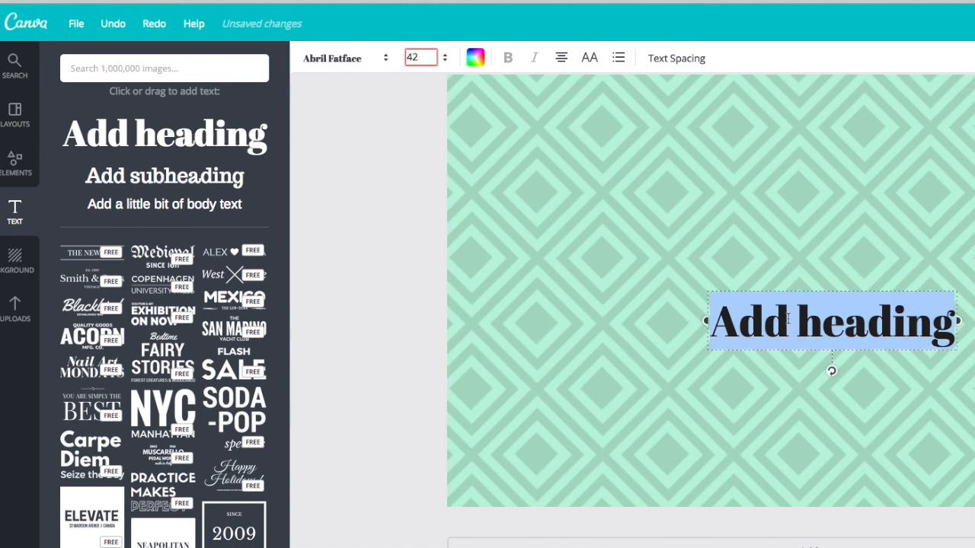
pyautogui.write('Th')
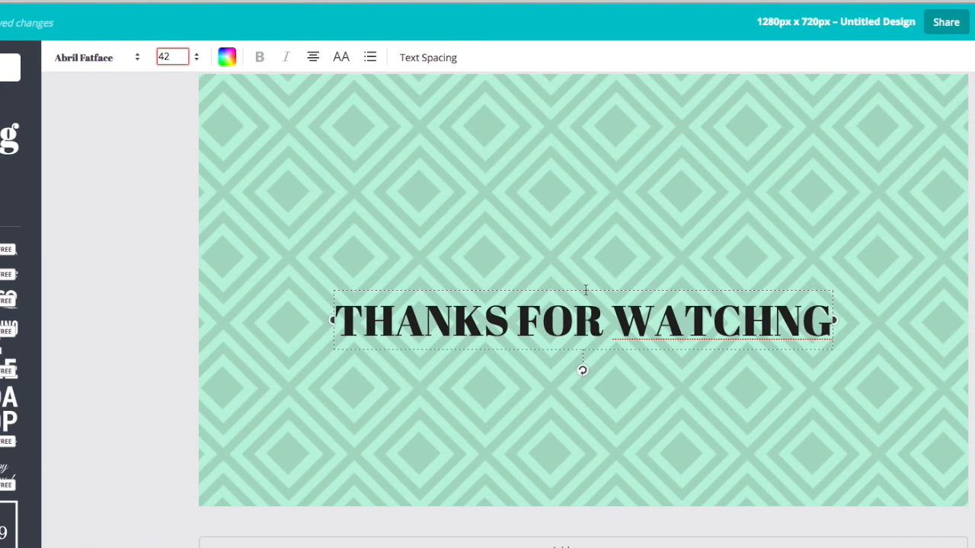
# Step: Drag the heading up to a centred spot near the top of the page
pyautogui.moveTo(582, 319); pyautogui.dragTo(615, 170)
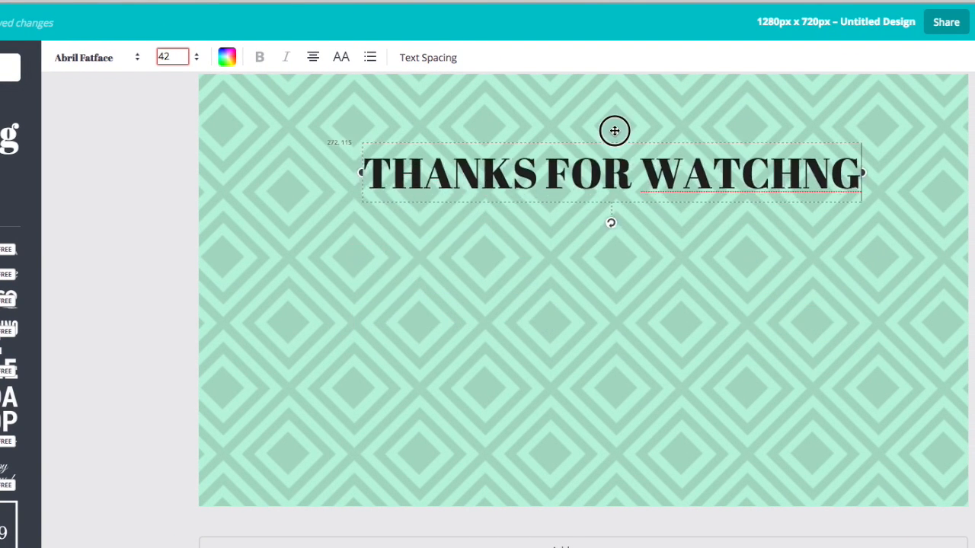
pyautogui.moveTo(615, 131); pyautogui.dragTo(582, 121)
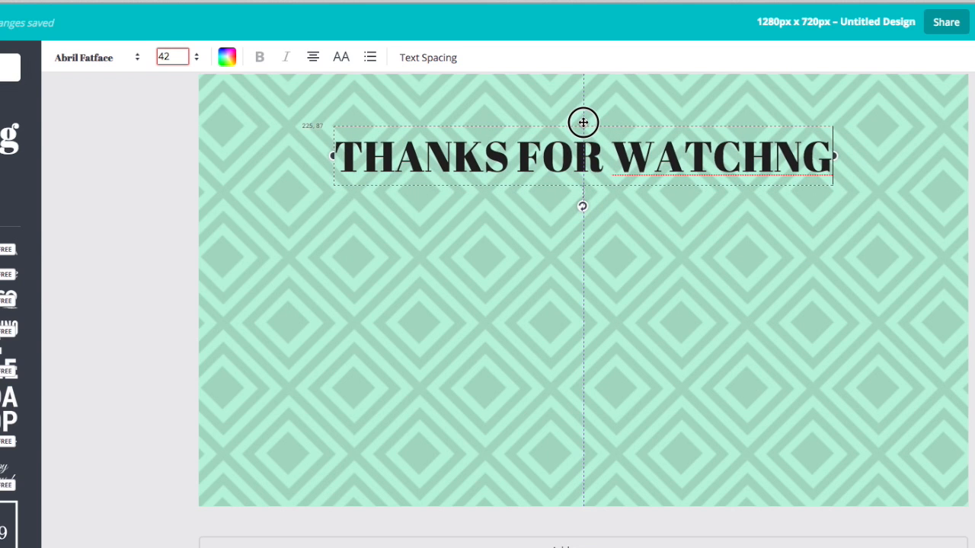
pyautogui.moveTo(582, 123); pyautogui.dragTo(600, 123)
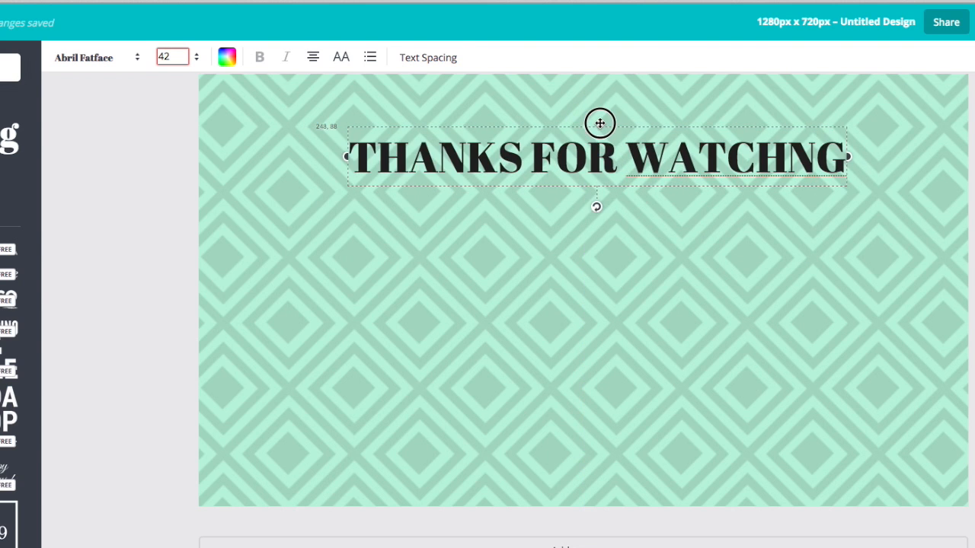
pyautogui.moveTo(601, 123); pyautogui.dragTo(596, 125)
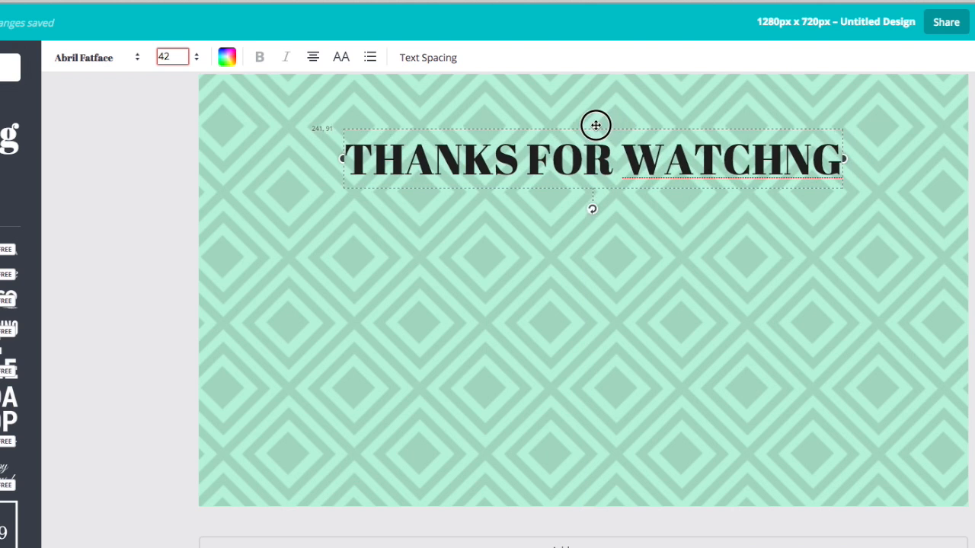
pyautogui.moveTo(596, 125); pyautogui.dragTo(573, 121)
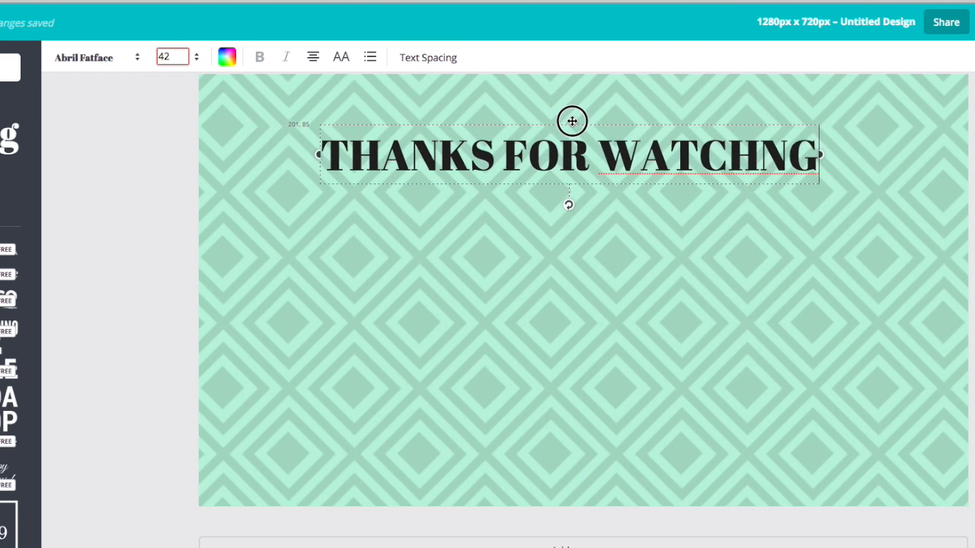
pyautogui.moveTo(573, 121); pyautogui.dragTo(582, 121)
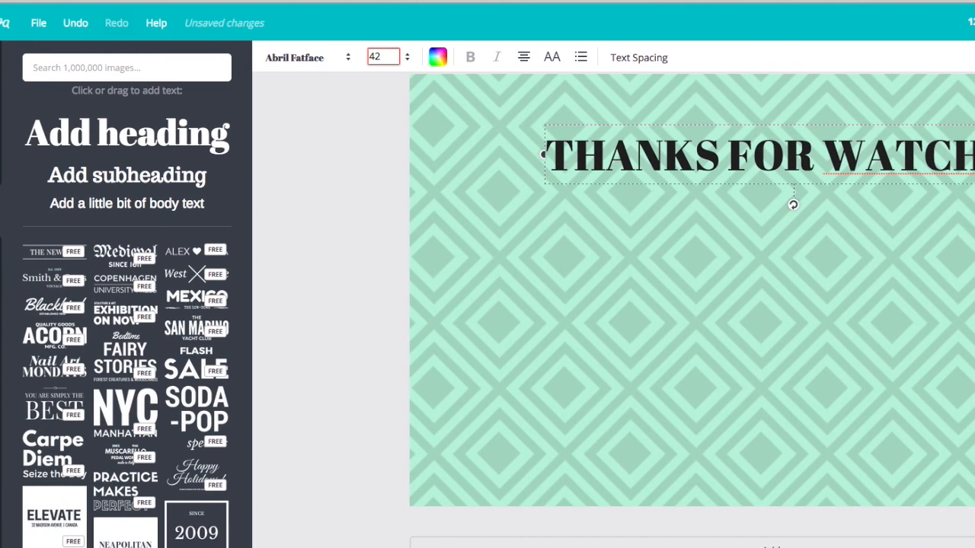
pyautogui.moveTo(689, 200)
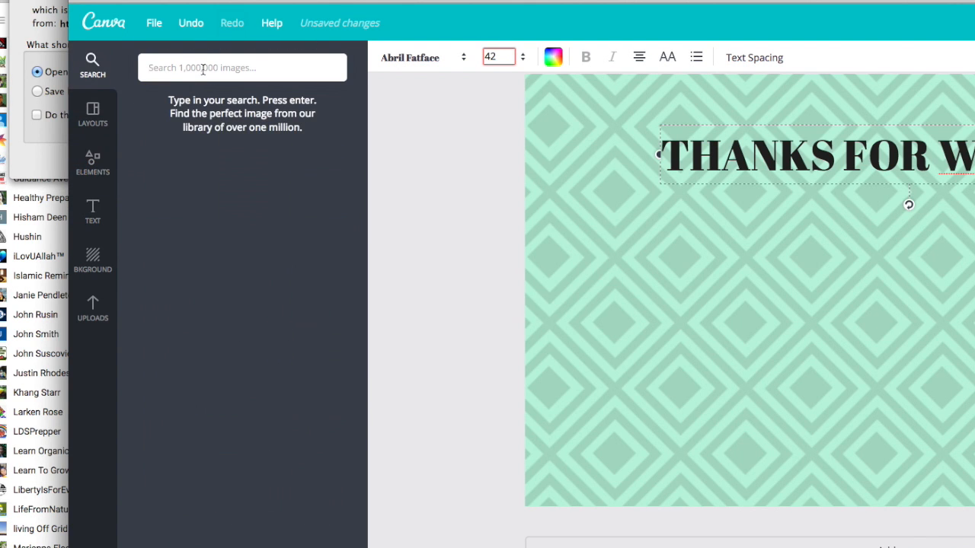
# Step: Search the image library for 'SUBSCRIBE' and scroll through the returned graphics
pyautogui.write('SUBX')
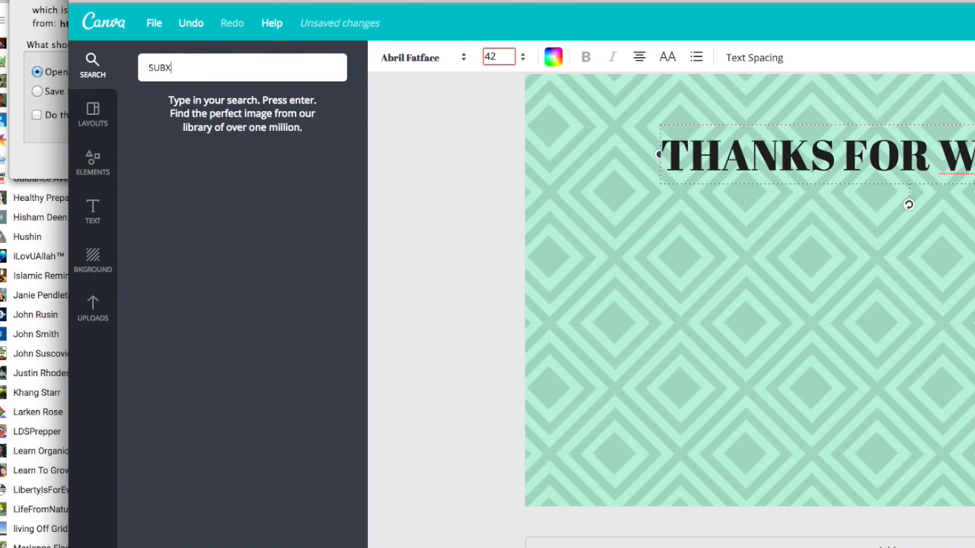
pyautogui.write('SUBSCRIBE')
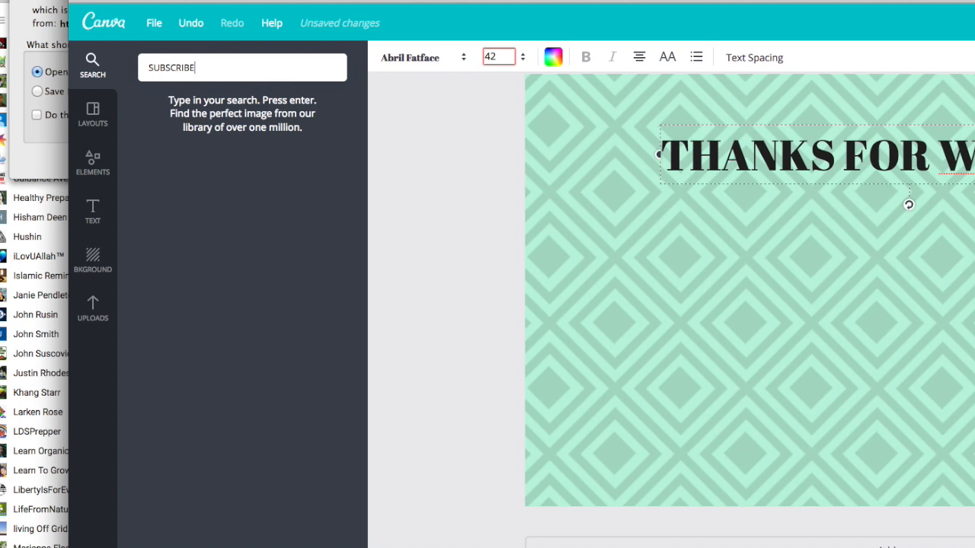
pyautogui.press('Enter')
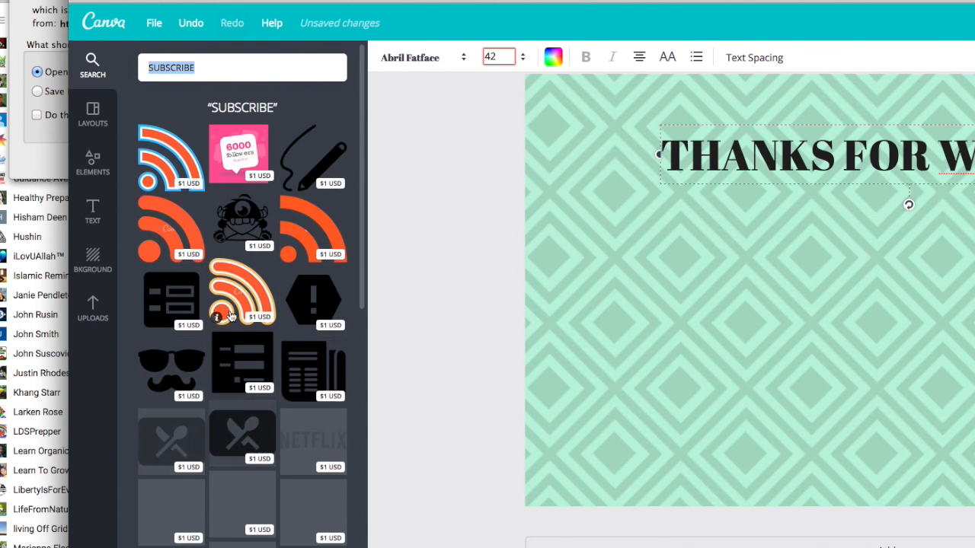
pyautogui.scroll(-3)
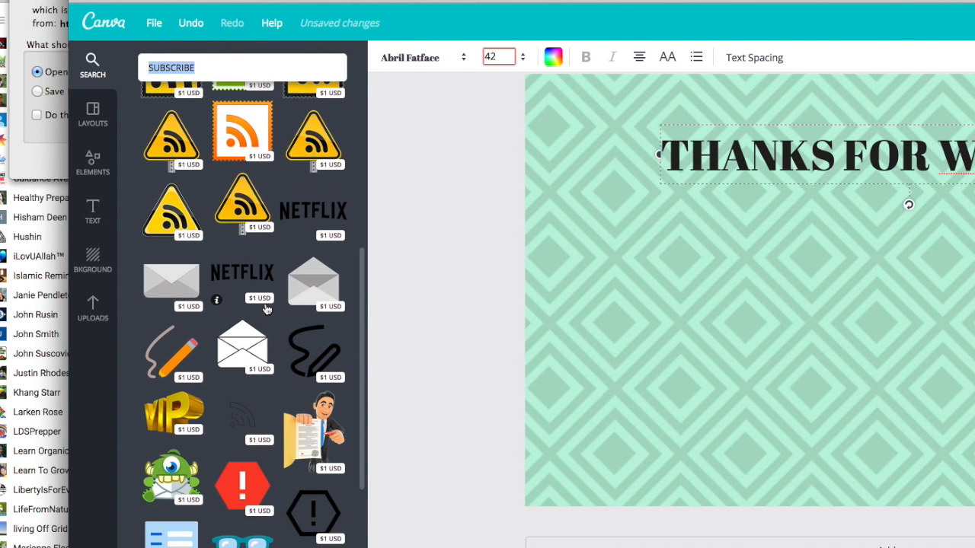
pyautogui.scroll(-3)
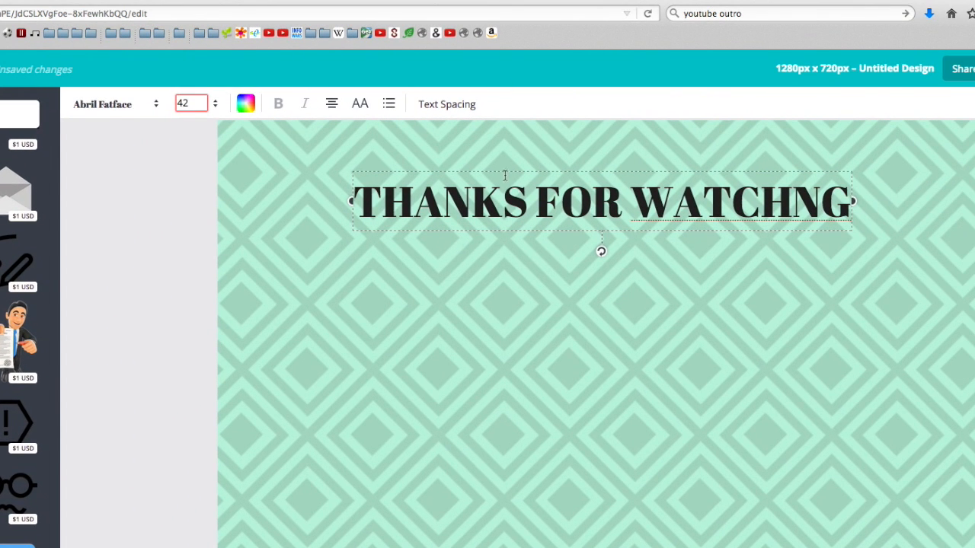
pyautogui.moveTo(936, 247)
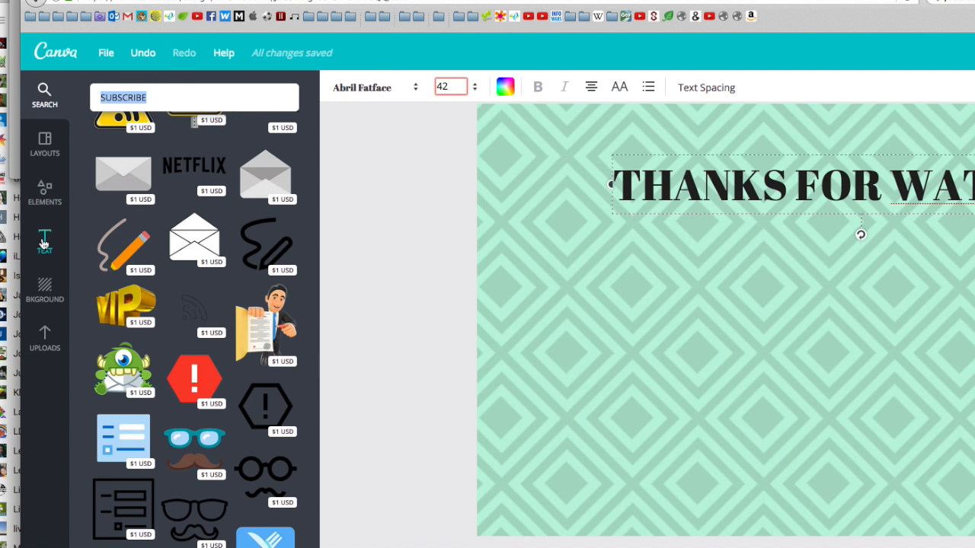
# Step: Add a script headline preset, adjust its font size, position it under the title and edit its text toward 'HERE'
pyautogui.click(44, 241)
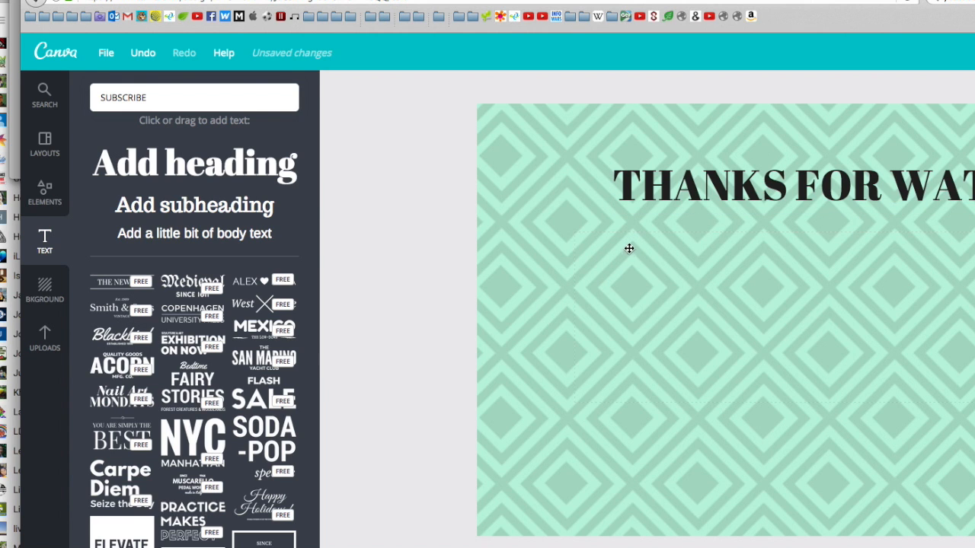
pyautogui.click(122, 337)
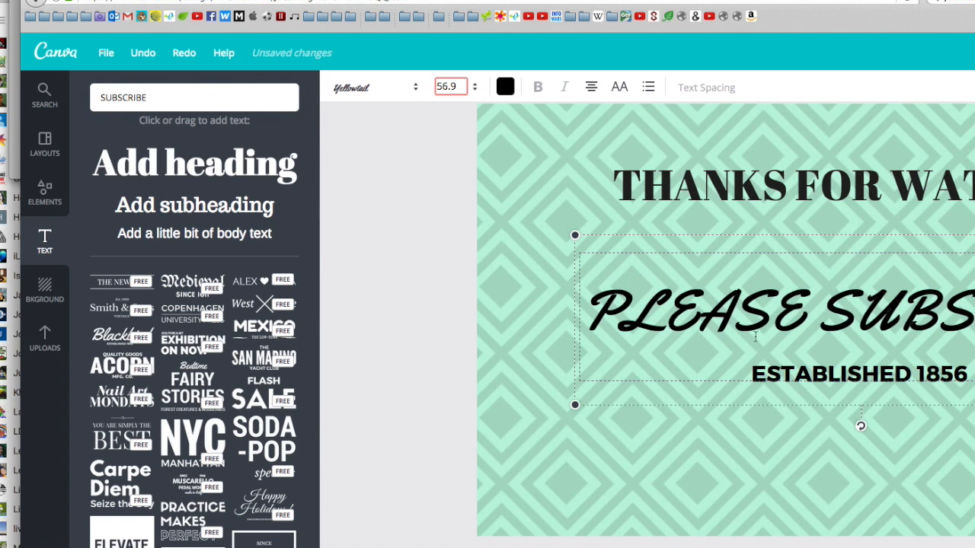
pyautogui.tripleClick(755, 312)
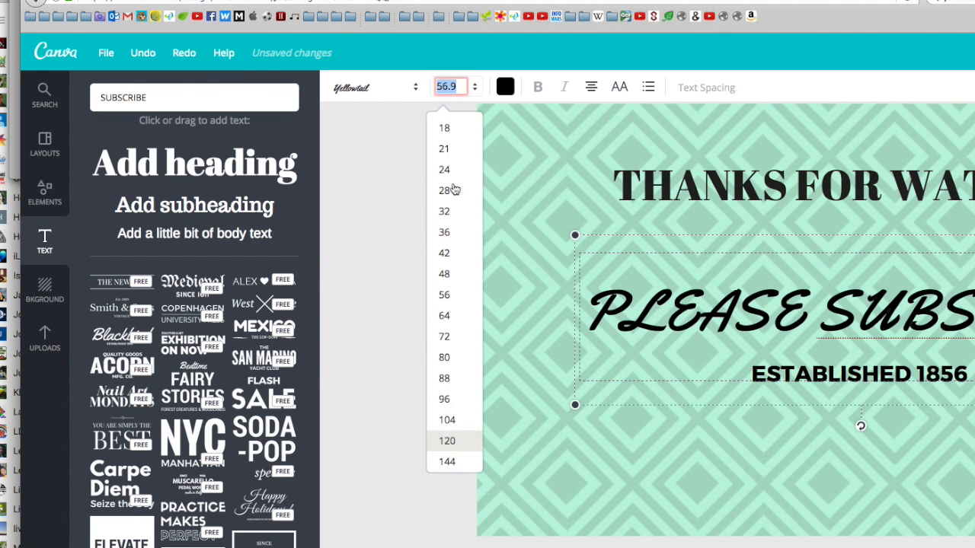
pyautogui.moveTo(445, 253)
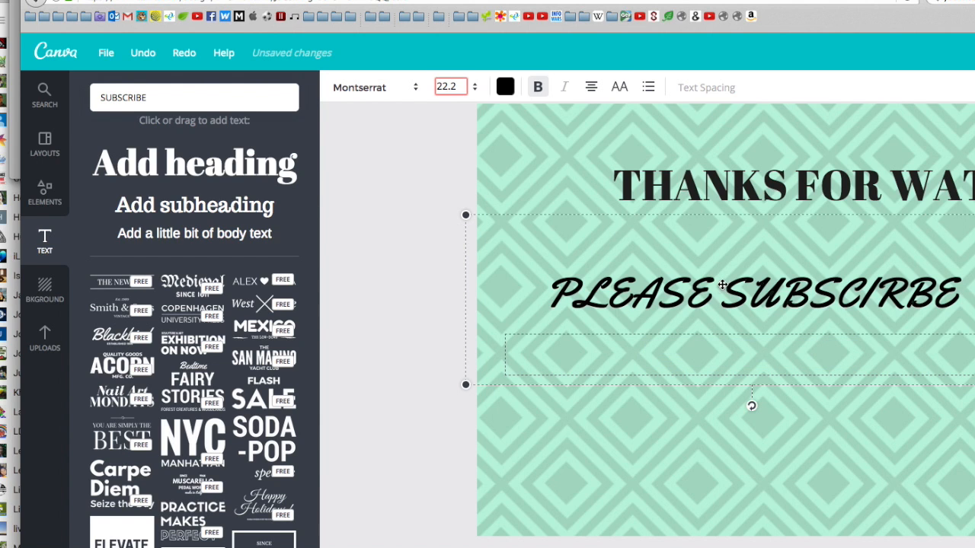
pyautogui.moveTo(786, 323)
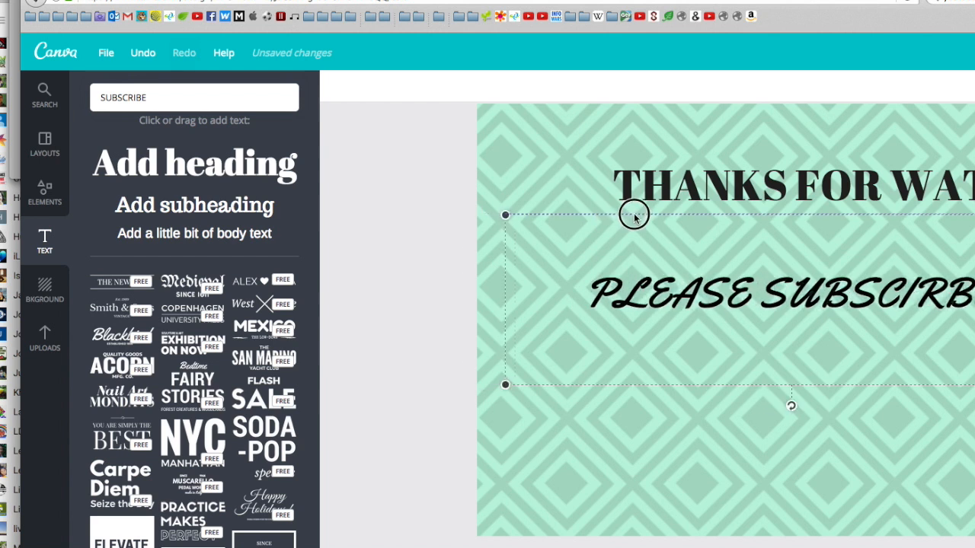
pyautogui.moveTo(634, 213); pyautogui.dragTo(575, 213)
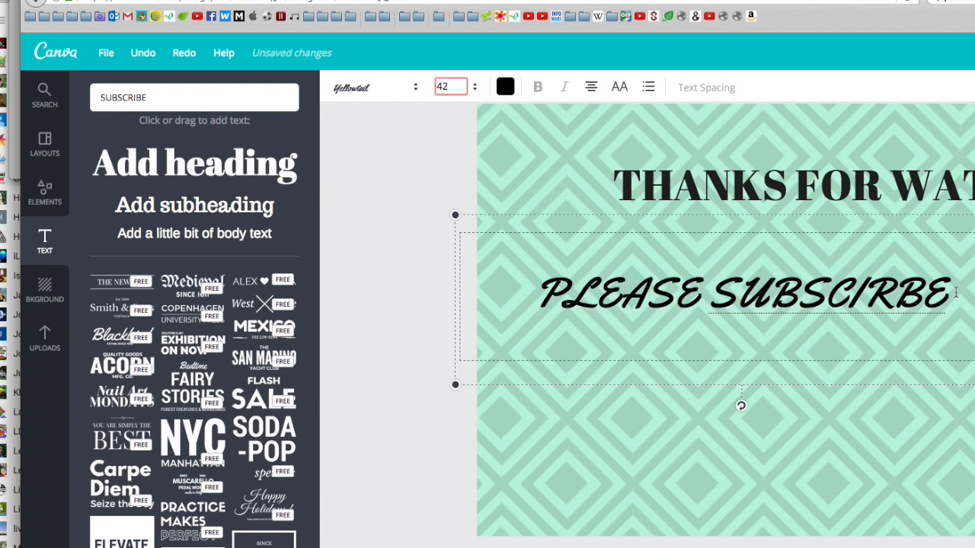
pyautogui.write('HER')
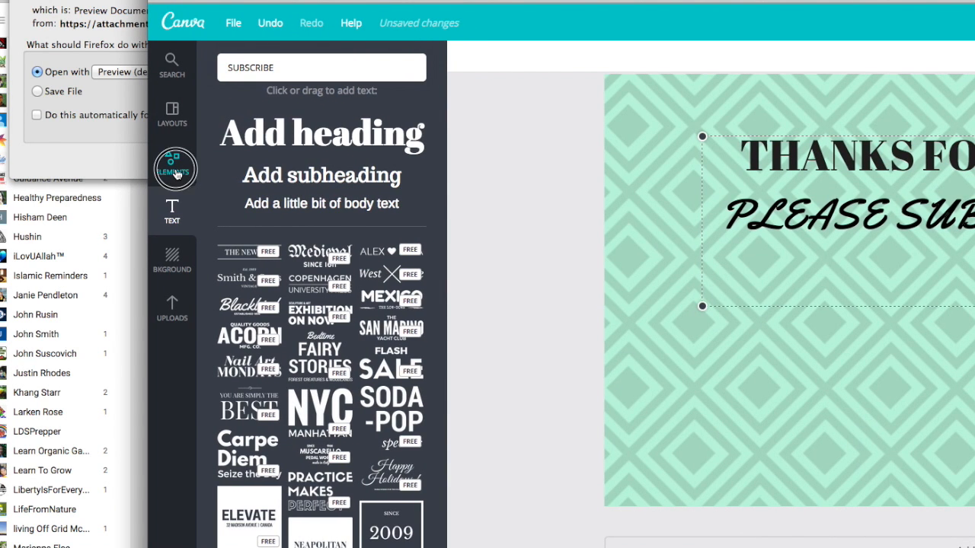
# Step: Add a rectangle from Elements > Shapes and resize it in the lower-left of the canvas
pyautogui.click(172, 169)
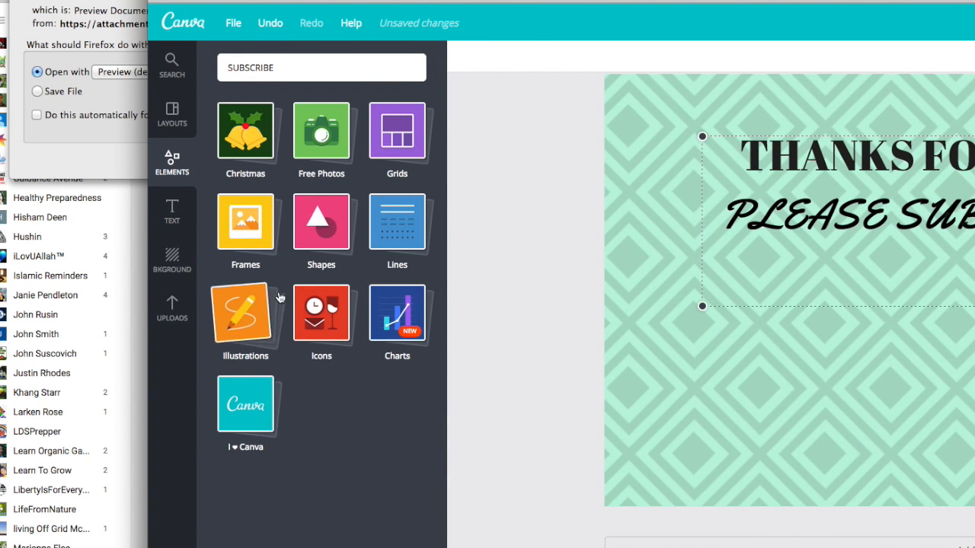
pyautogui.click(320, 221)
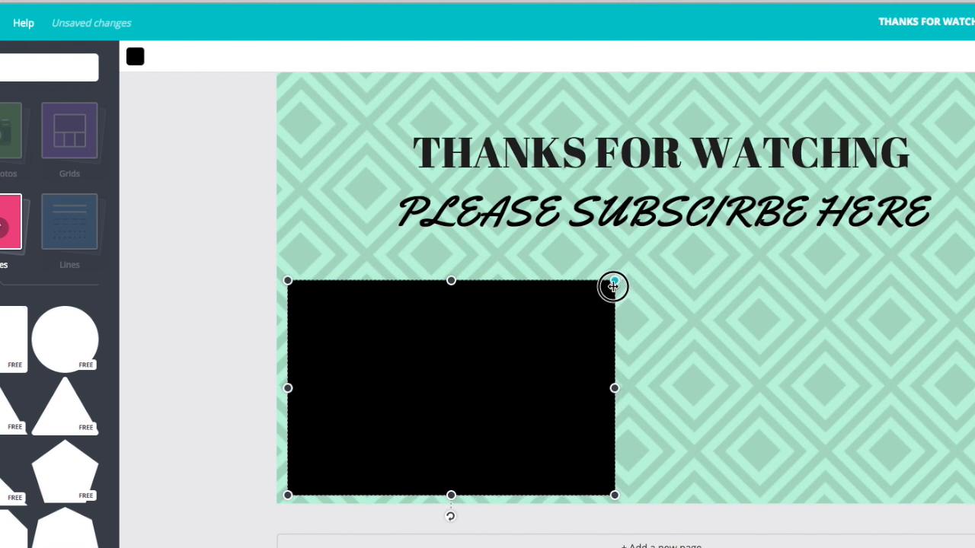
pyautogui.moveTo(451, 389); pyautogui.dragTo(475, 320)
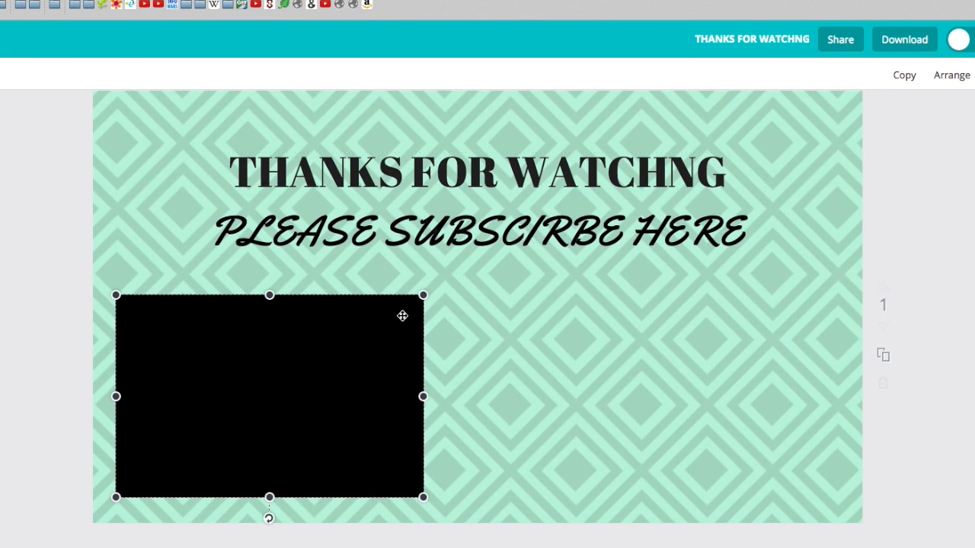
pyautogui.moveTo(423, 294)
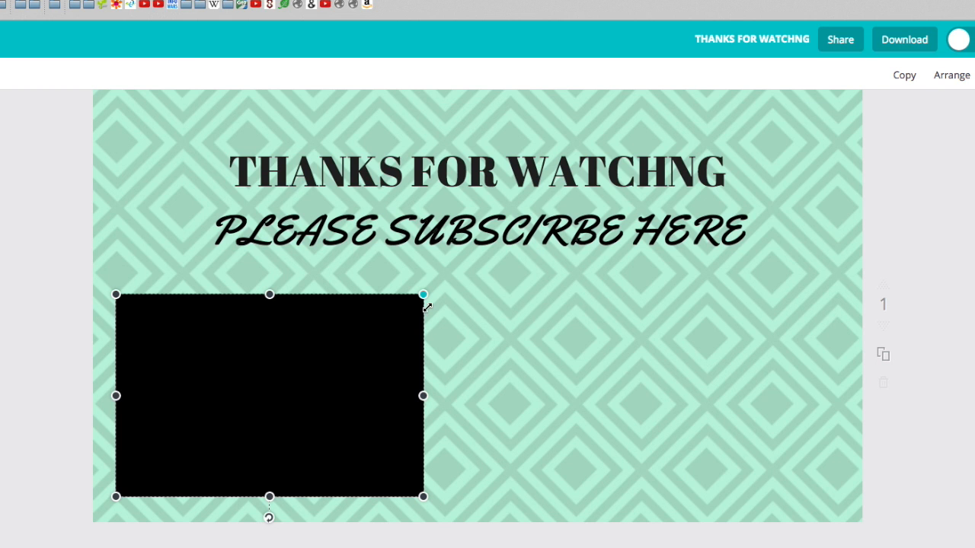
pyautogui.moveTo(287, 372)
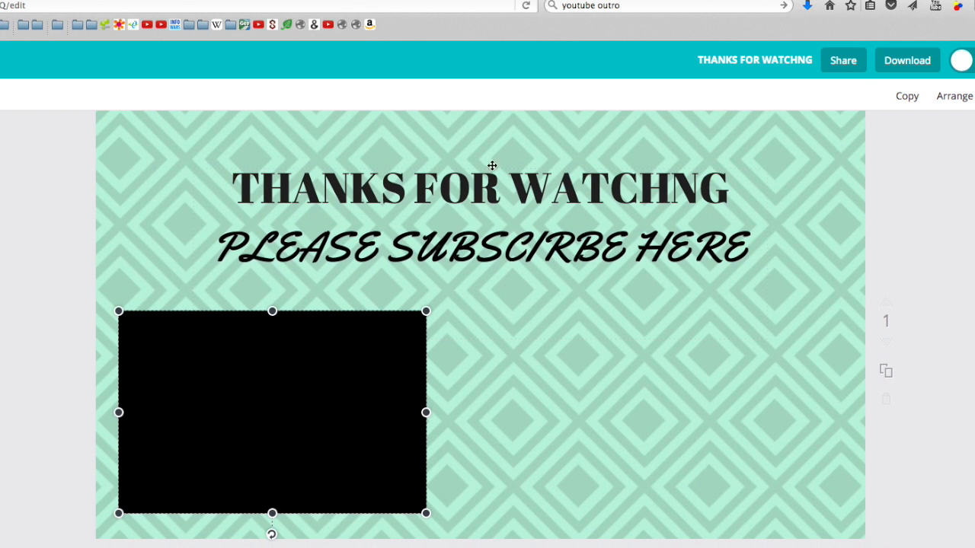
pyautogui.moveTo(728, 251)
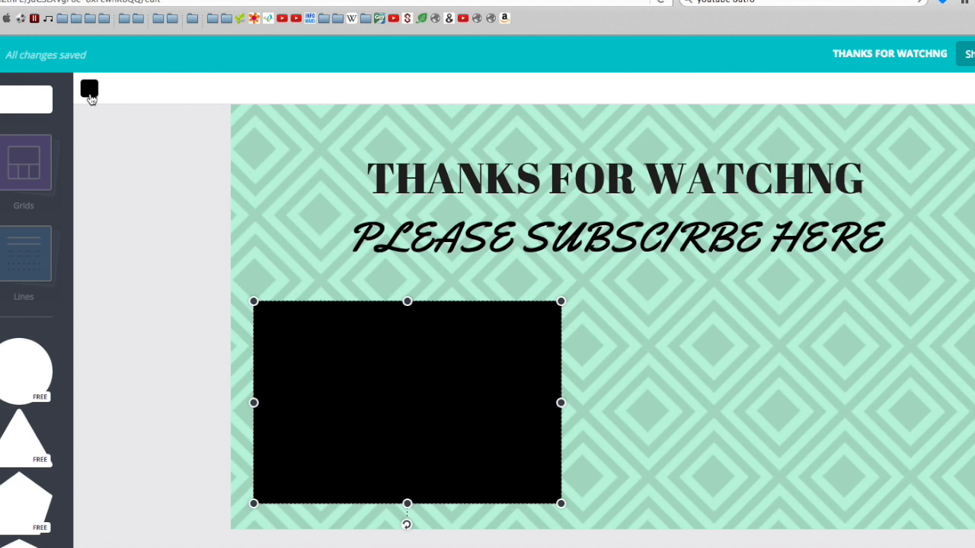
# Step: Recolour the rectangle white and drag a duplicate copy into the lower-right area
pyautogui.click(88, 89)
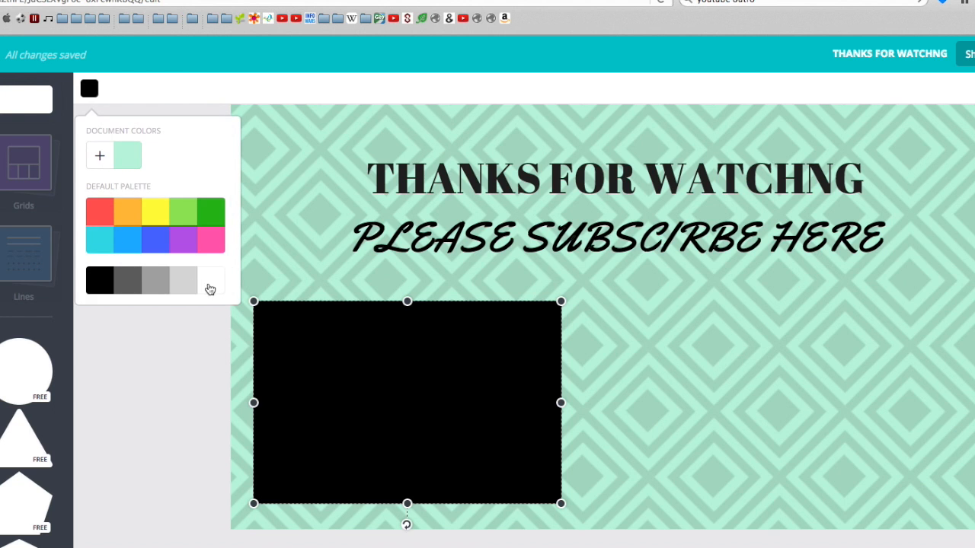
pyautogui.click(183, 280)
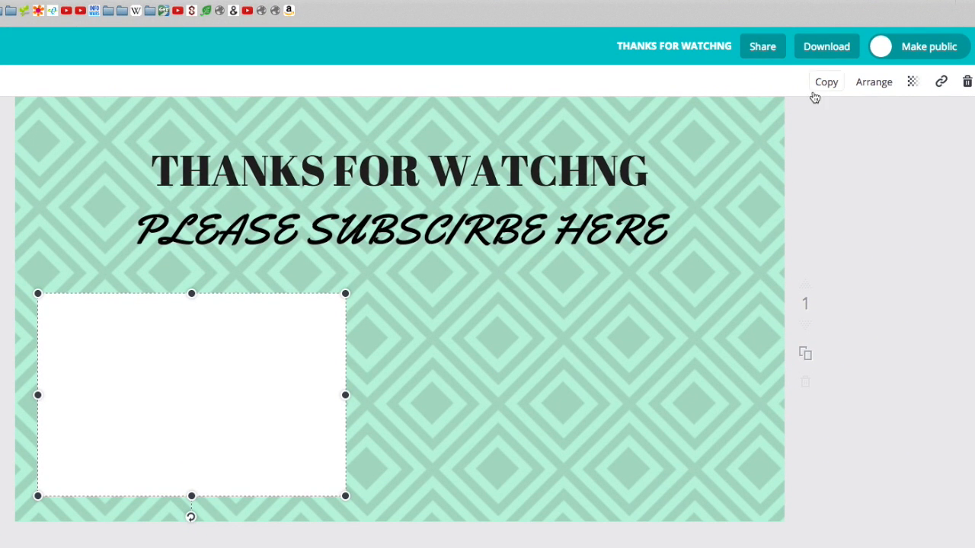
pyautogui.moveTo(192, 395); pyautogui.dragTo(210, 413)
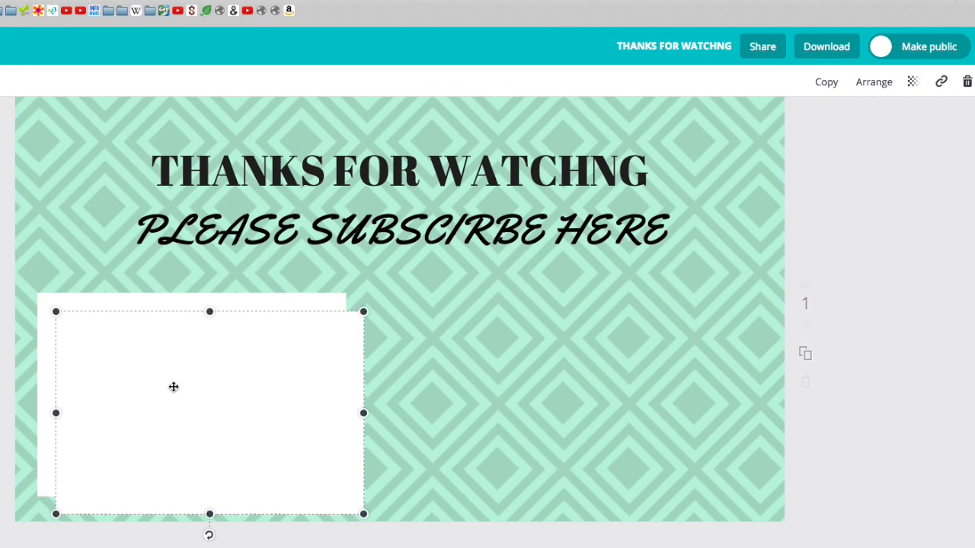
pyautogui.moveTo(174, 387); pyautogui.dragTo(361, 352)
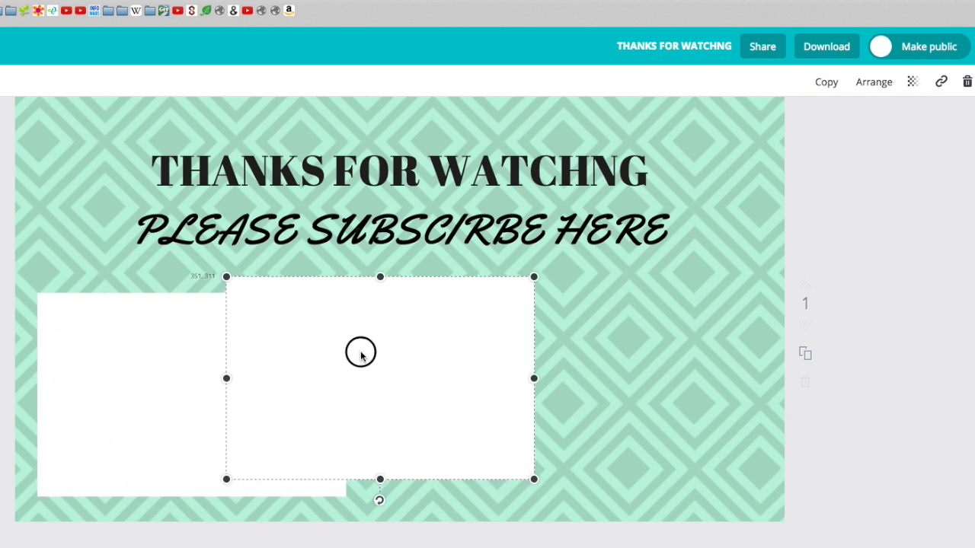
pyautogui.moveTo(360, 351); pyautogui.dragTo(557, 367)
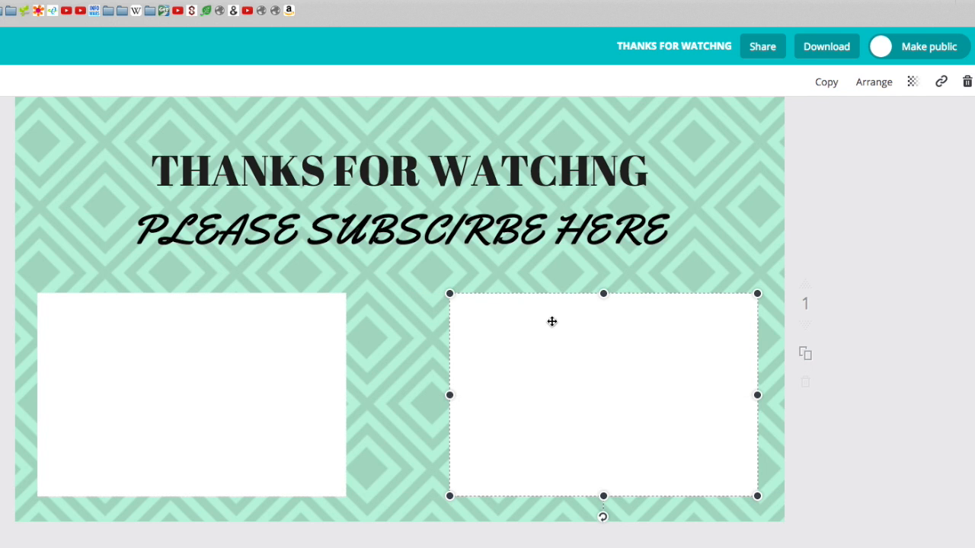
pyautogui.moveTo(494, 329)
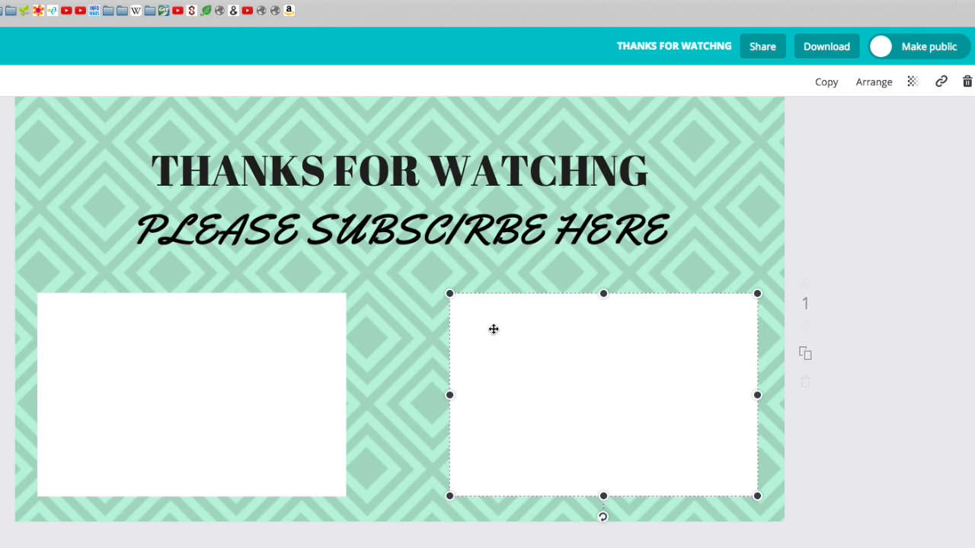
pyautogui.moveTo(336, 355)
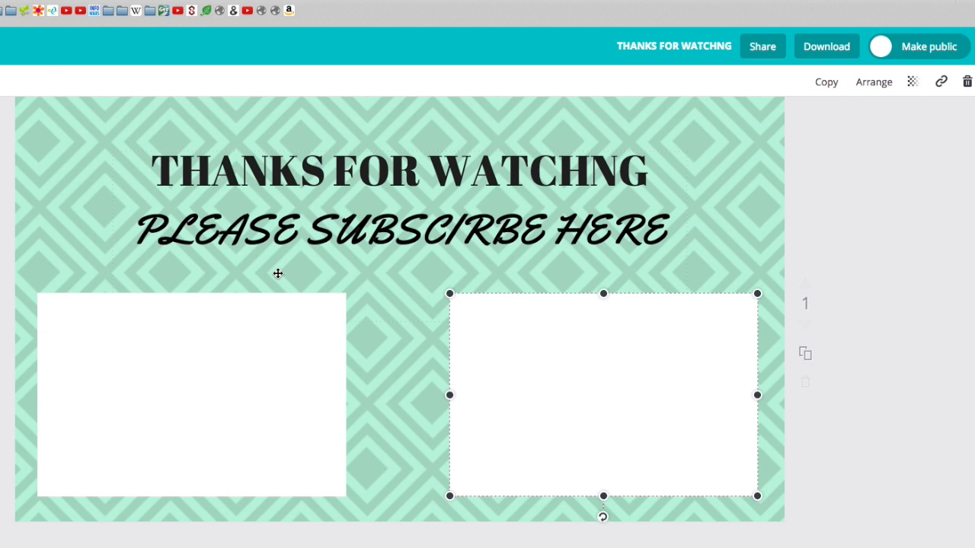
# Step: Recolour the PLEASE SUBSCIRBE HERE text to a dark grey from the palette
pyautogui.doubleClick(399, 228)
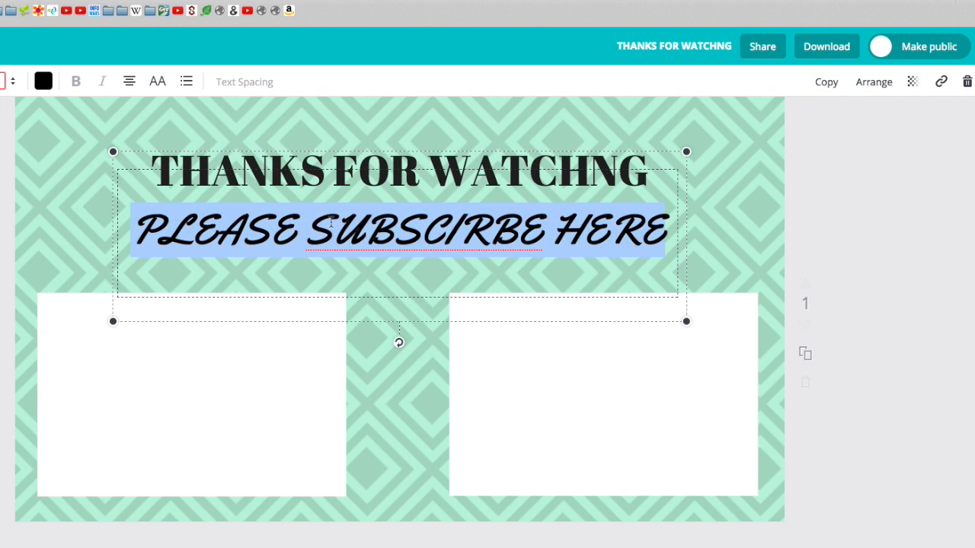
pyautogui.click(43, 82)
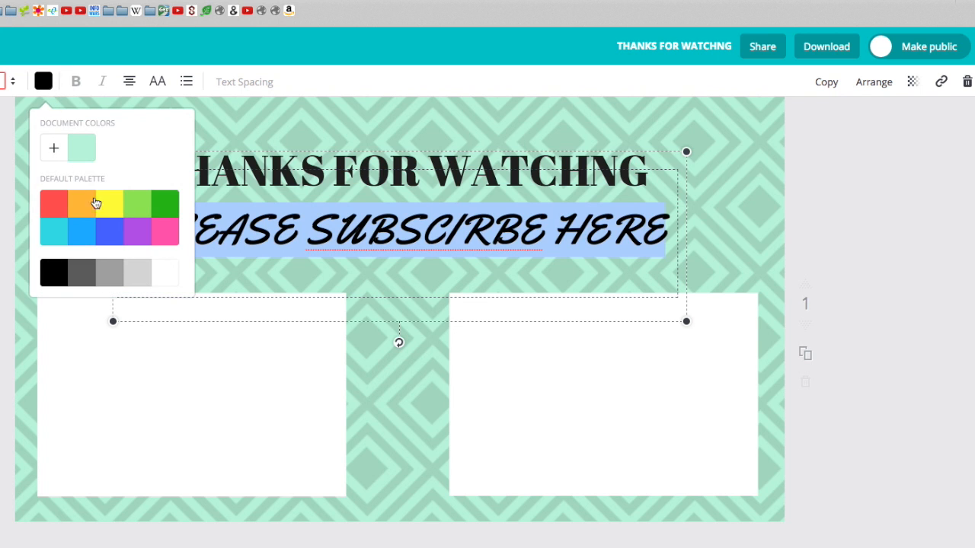
pyautogui.click(165, 273)
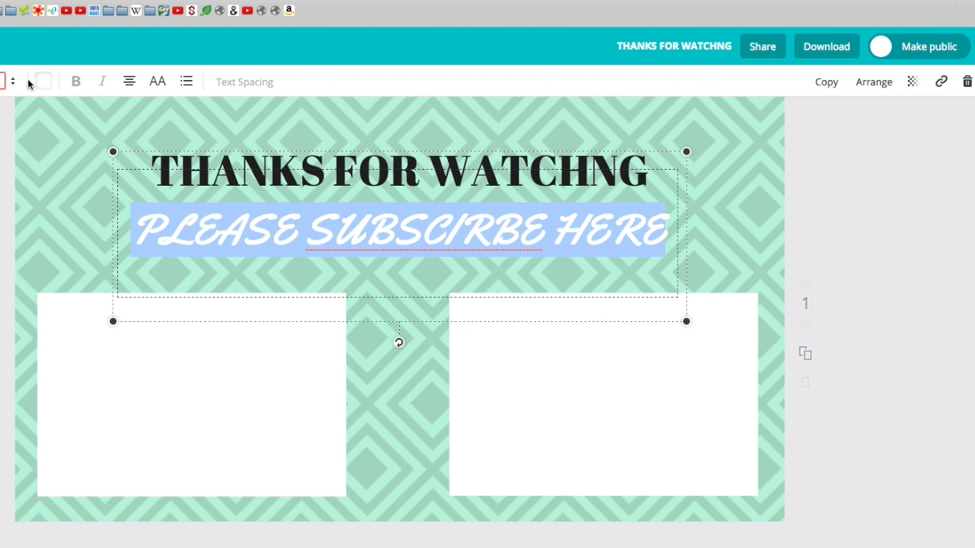
pyautogui.click(43, 82)
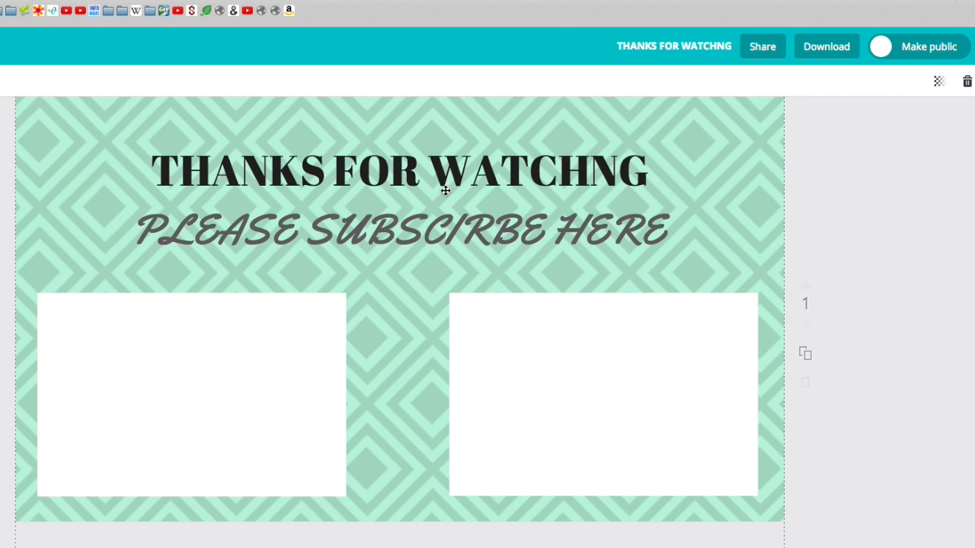
pyautogui.moveTo(405, 41)
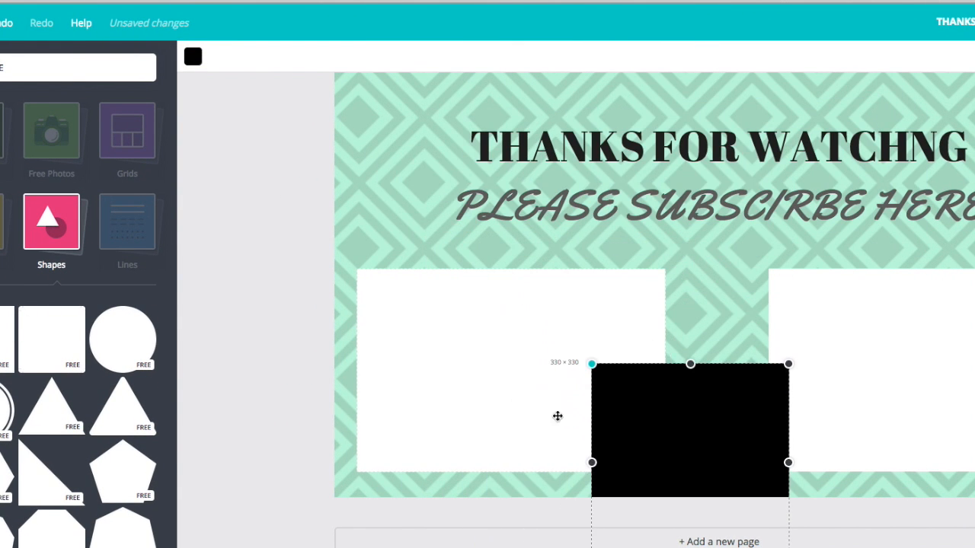
# Step: Stretch a black square into a full-width bar and send it behind the subscribe text via Arrange
pyautogui.moveTo(689, 415); pyautogui.dragTo(423, 256)
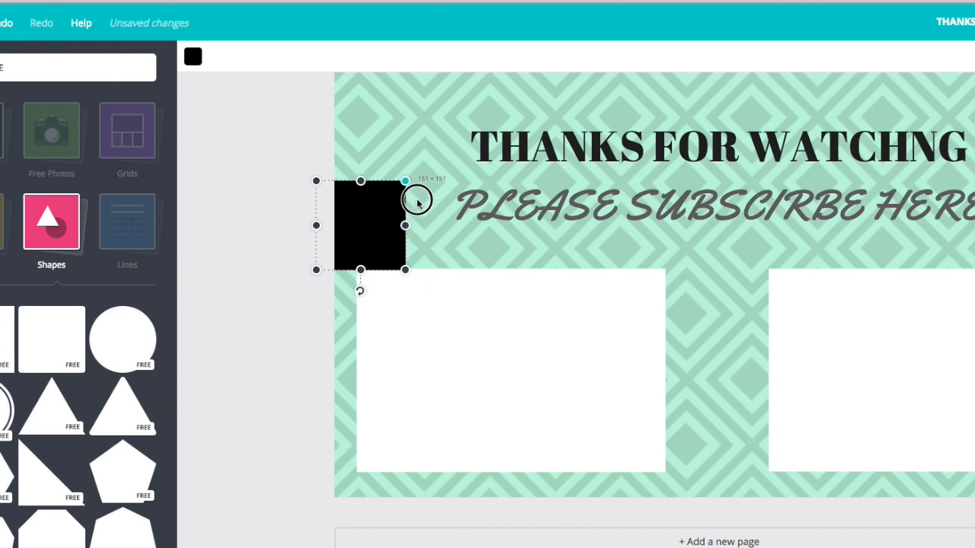
pyautogui.moveTo(405, 180); pyautogui.dragTo(375, 195)
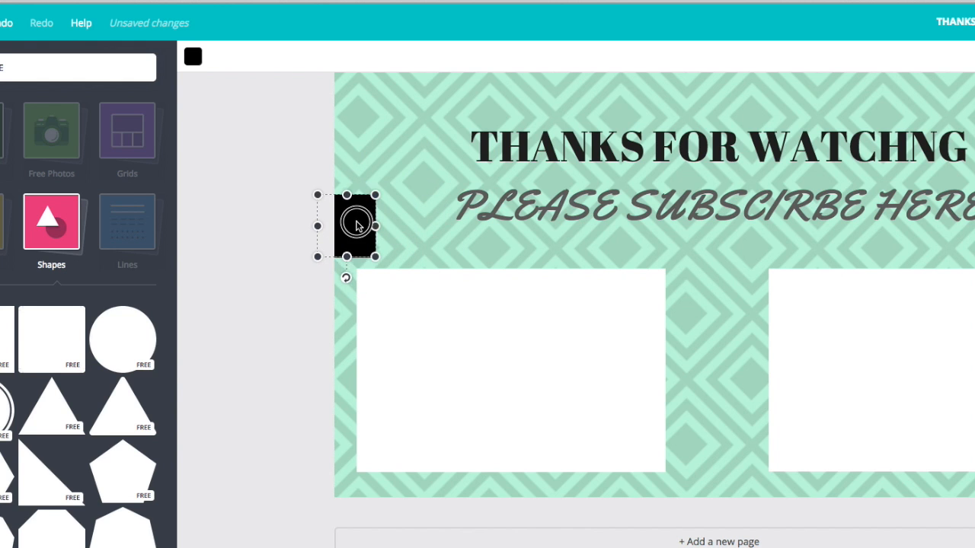
pyautogui.moveTo(358, 226); pyautogui.dragTo(378, 213)
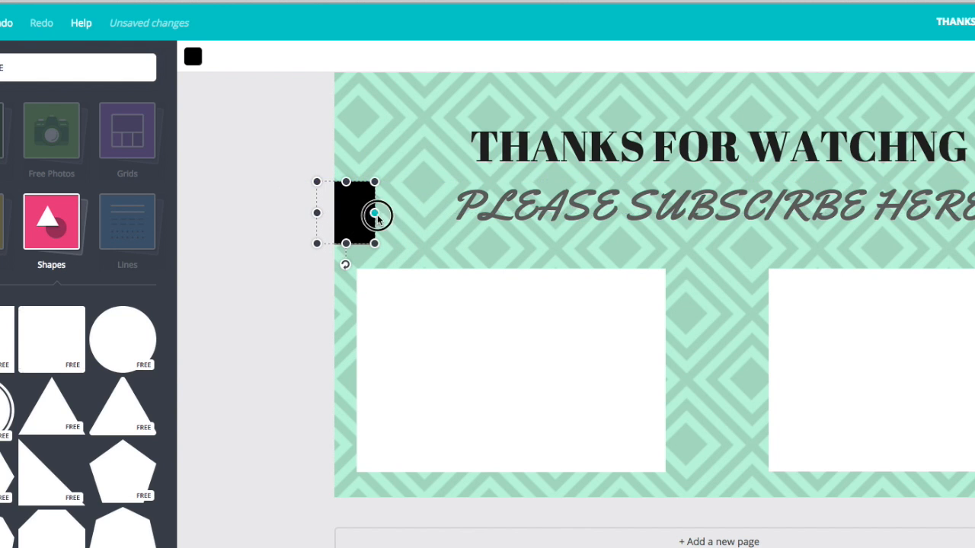
pyautogui.moveTo(375, 213); pyautogui.dragTo(974, 214)
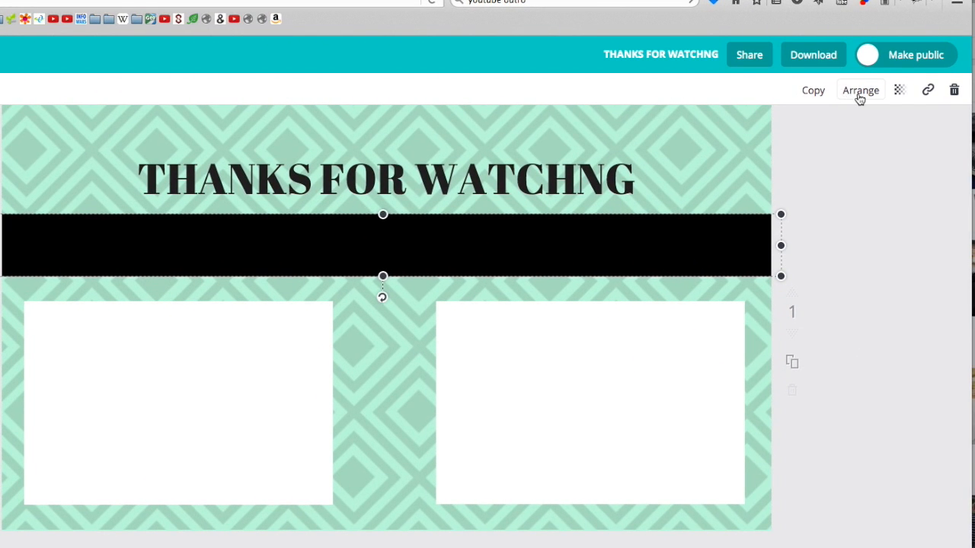
pyautogui.moveTo(859, 93)
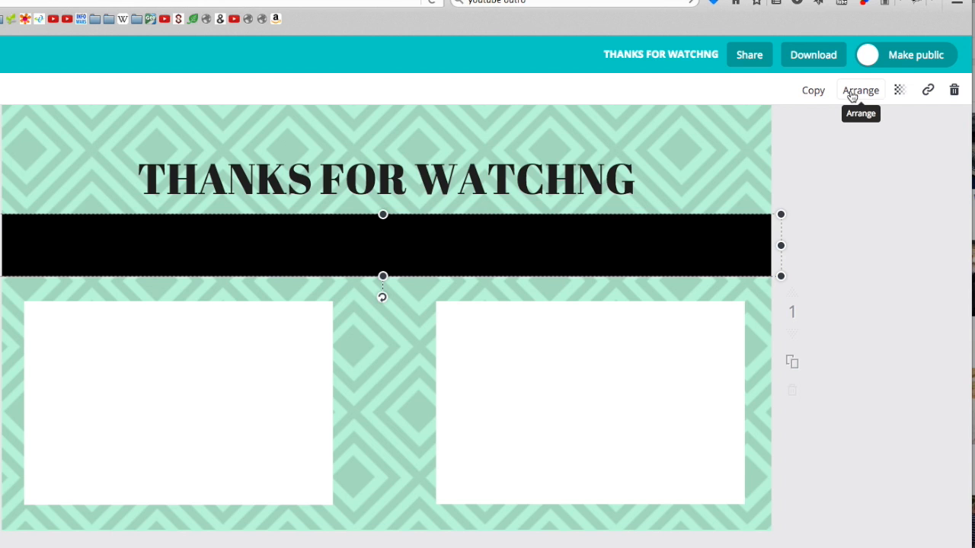
pyautogui.click(861, 89)
pyautogui.write('PLEASE SUBSCIRBE HERE')
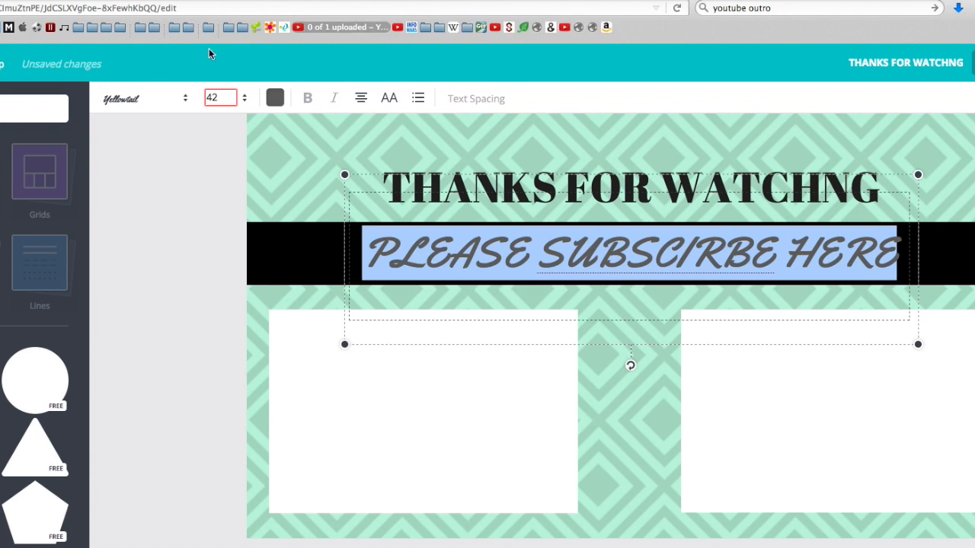
# Step: Recolour the subscribe text white against the black bar
pyautogui.click(274, 97)
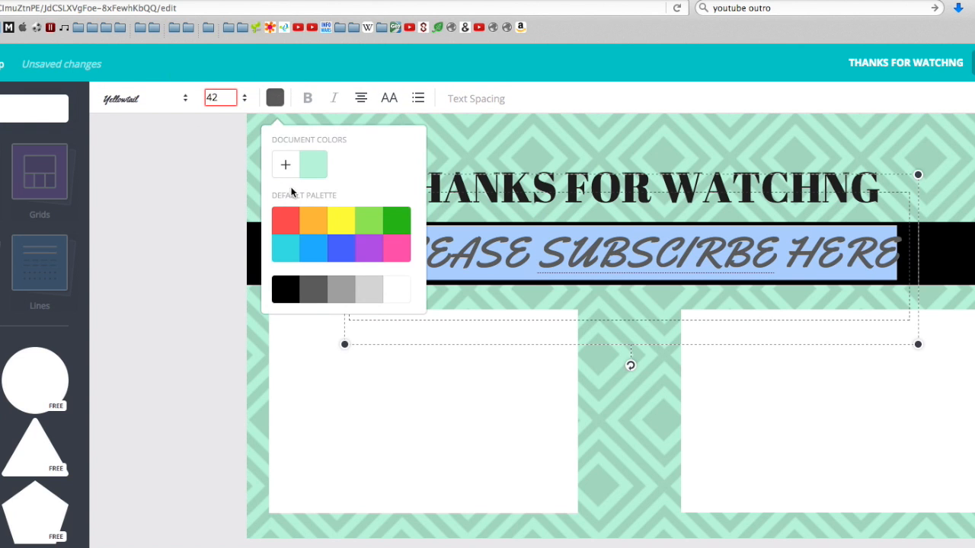
pyautogui.click(400, 289)
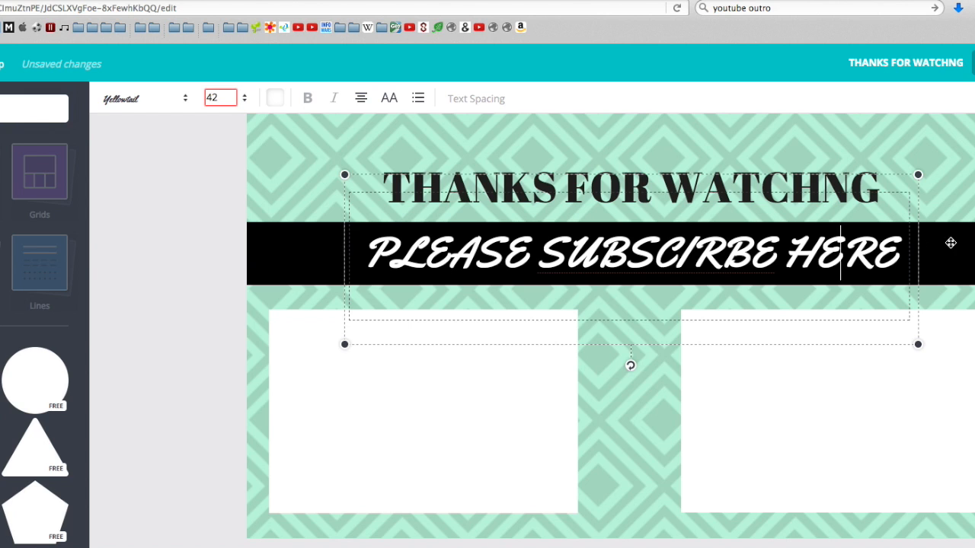
pyautogui.click(847, 154)
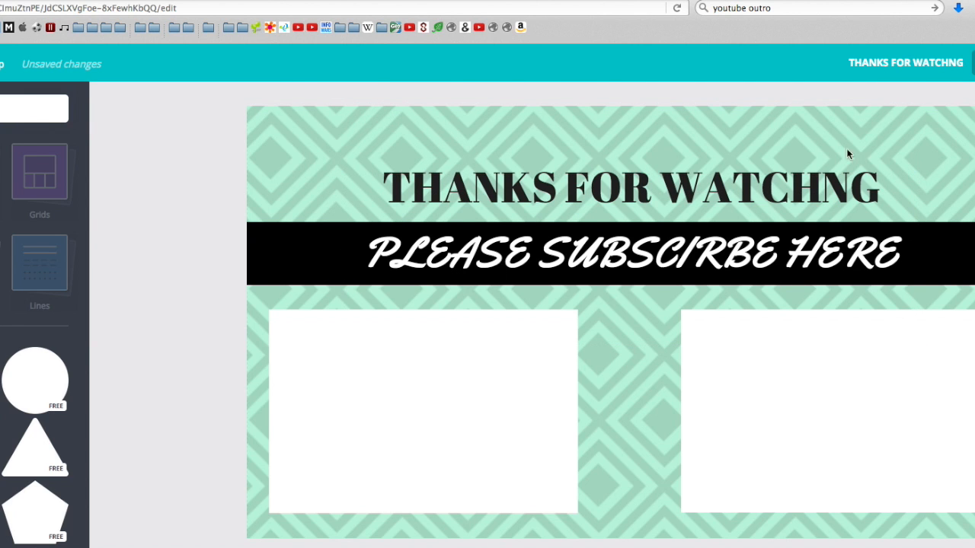
# Step: Select the THANKS FOR WATCHING heading and enter text editing on it
pyautogui.click(608, 189)
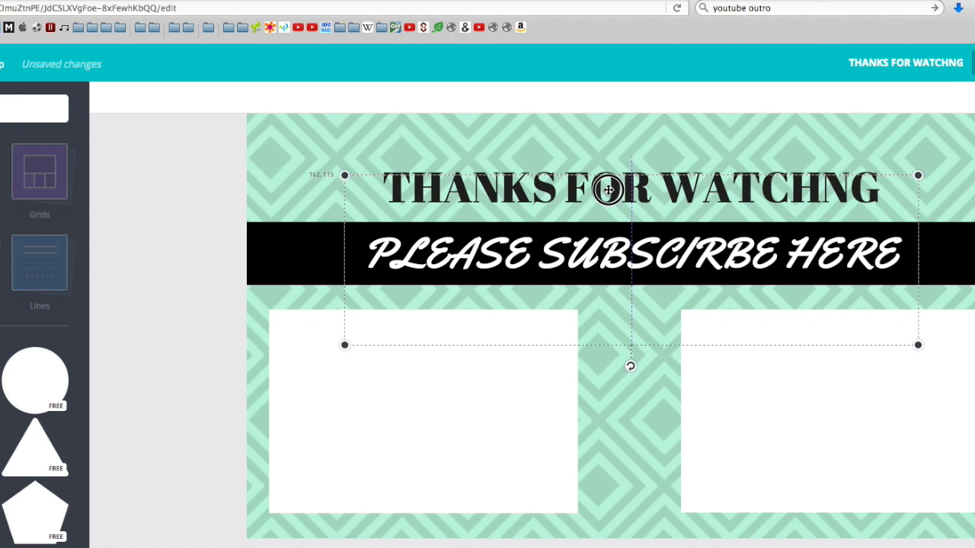
pyautogui.doubleClick(607, 189)
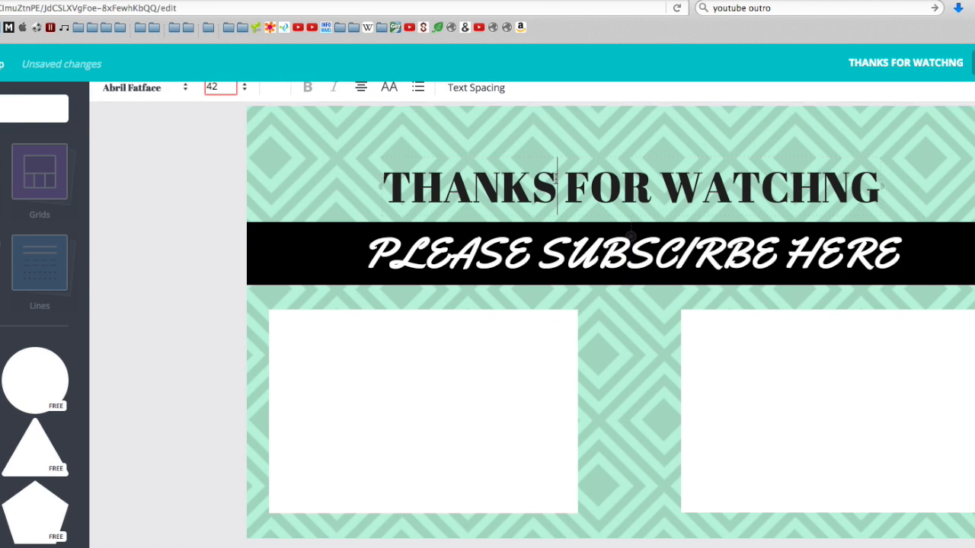
pyautogui.click(631, 185)
pyautogui.write('SOCIAL MEDIA')
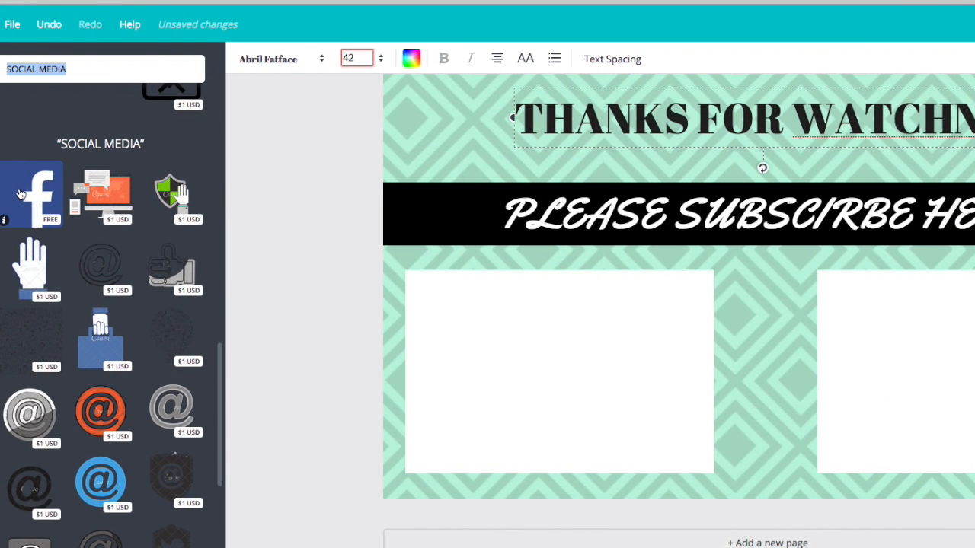
# Step: Place a small Facebook icon between the white boxes and add an RSS icon below it
pyautogui.moveTo(32, 195); pyautogui.dragTo(415, 237)
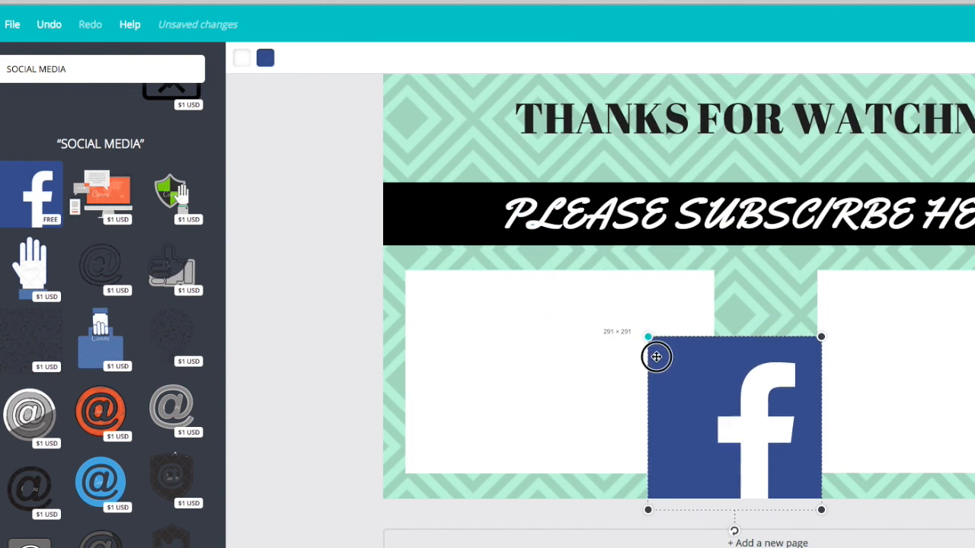
pyautogui.moveTo(655, 356); pyautogui.dragTo(755, 344)
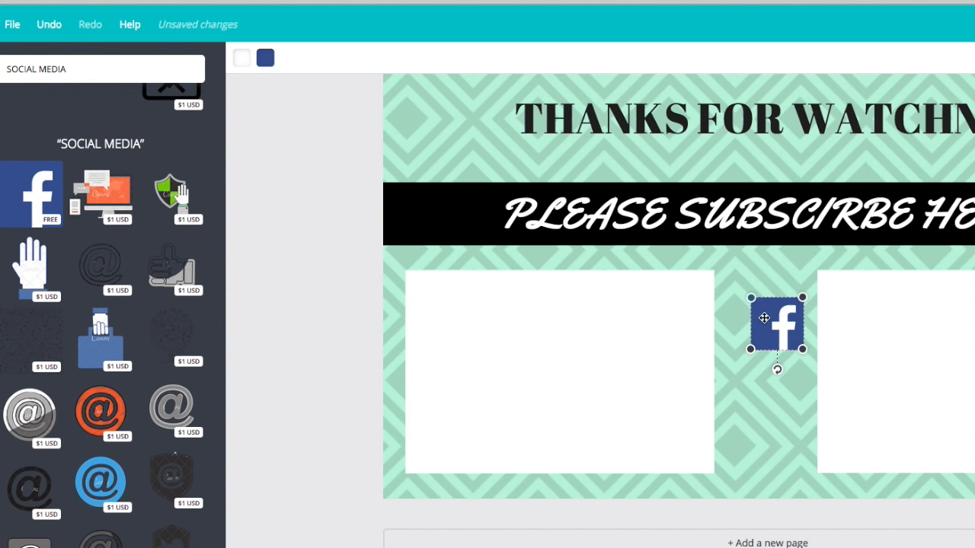
pyautogui.moveTo(777, 320); pyautogui.dragTo(767, 306)
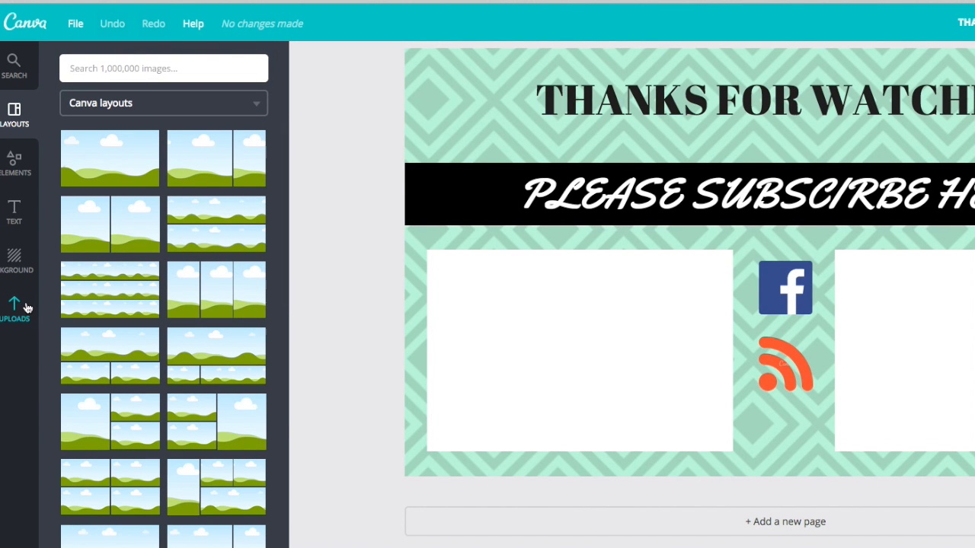
pyautogui.moveTo(10, 310)
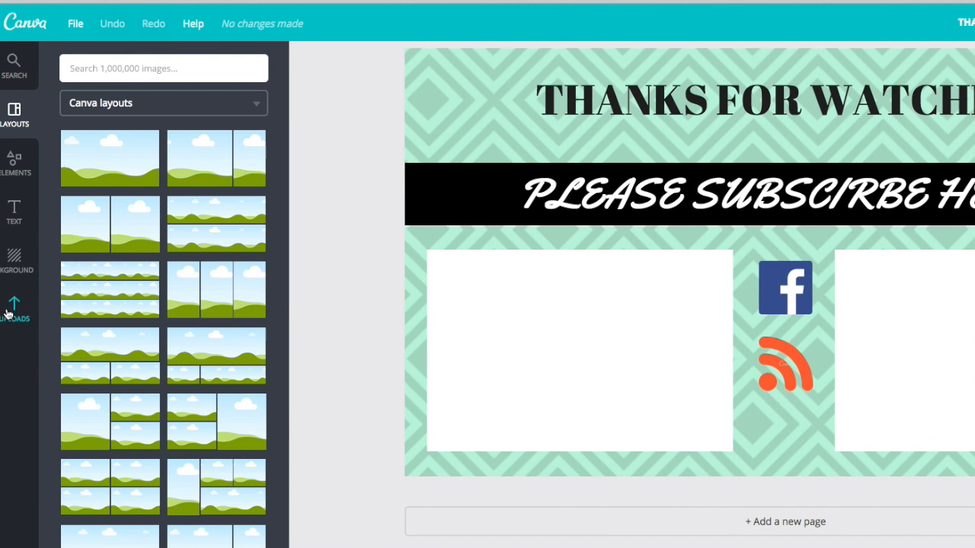
pyautogui.click(15, 302)
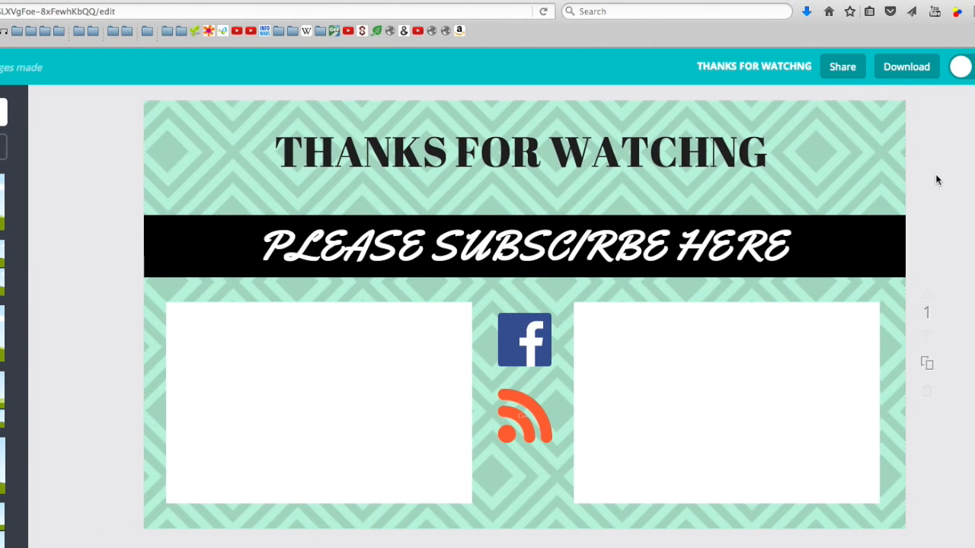
pyautogui.moveTo(906, 70)
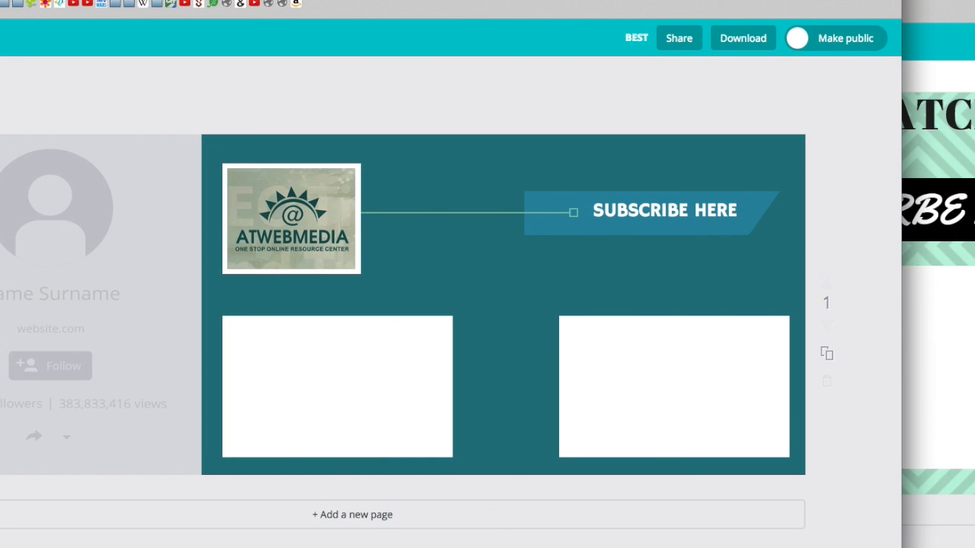
pyautogui.moveTo(369, 292)
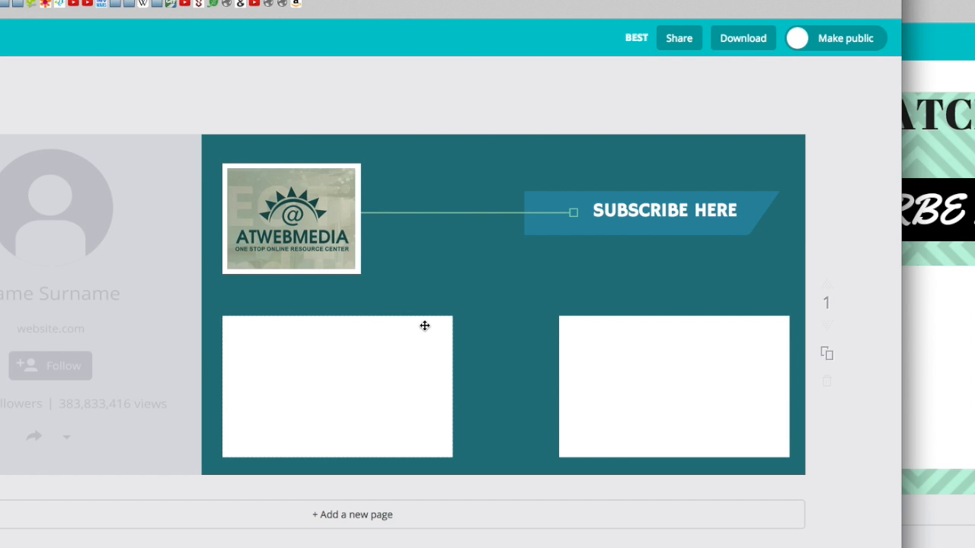
pyautogui.moveTo(713, 313)
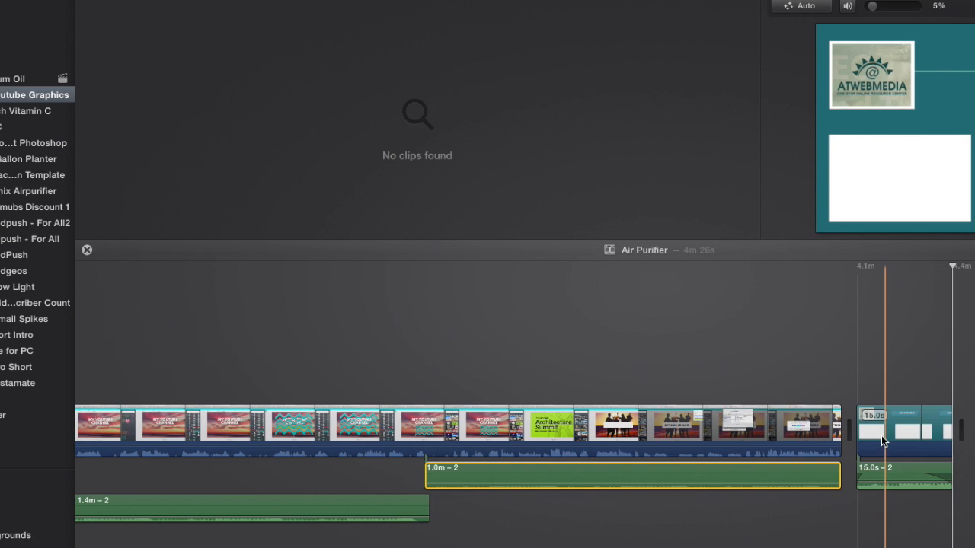
# Step: Select the teal outro clip at the end of the iMovie timeline to check it
pyautogui.click(902, 440)
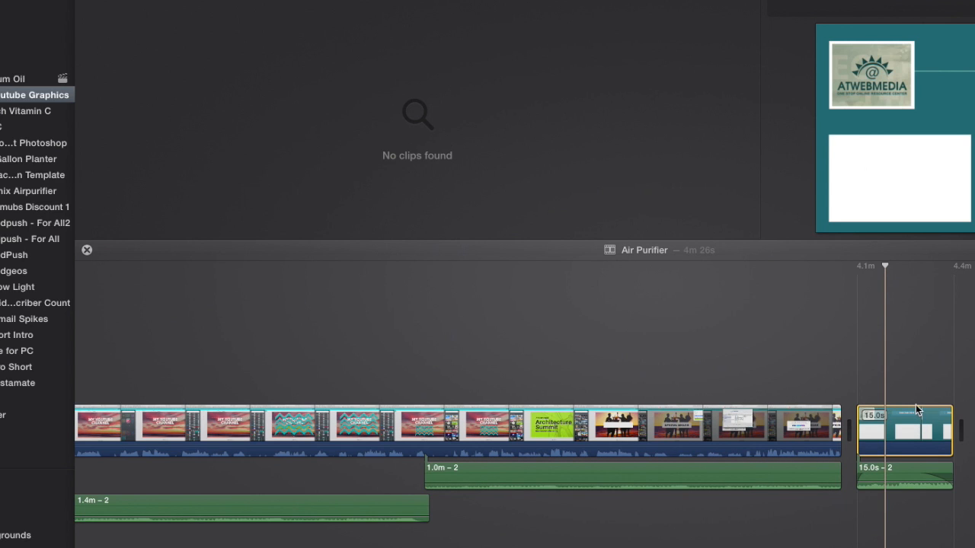
pyautogui.moveTo(901, 438)
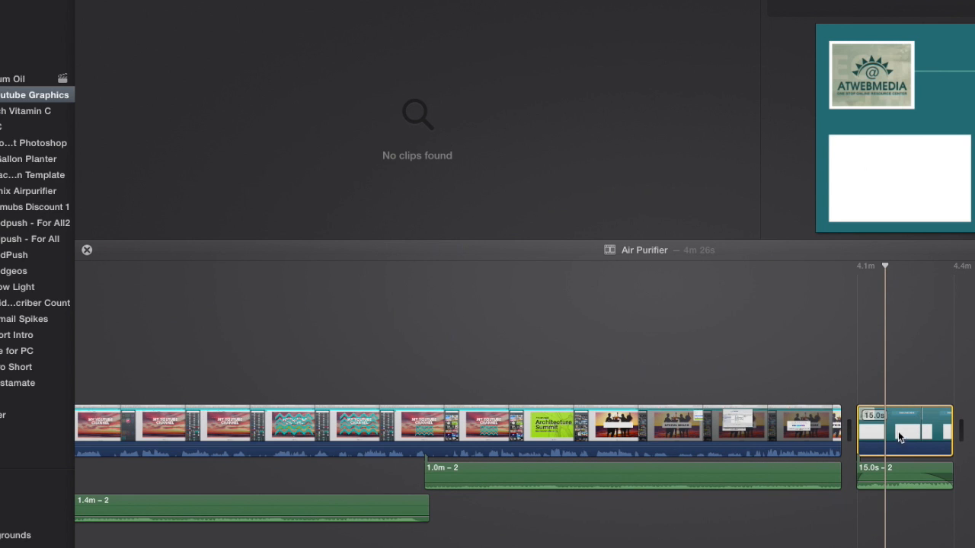
pyautogui.moveTo(382, 341)
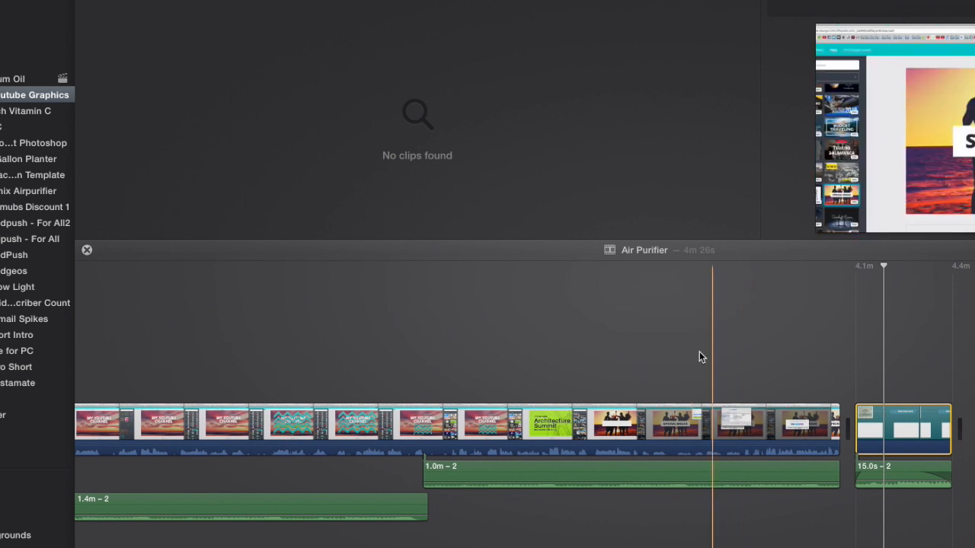
pyautogui.click(902, 429)
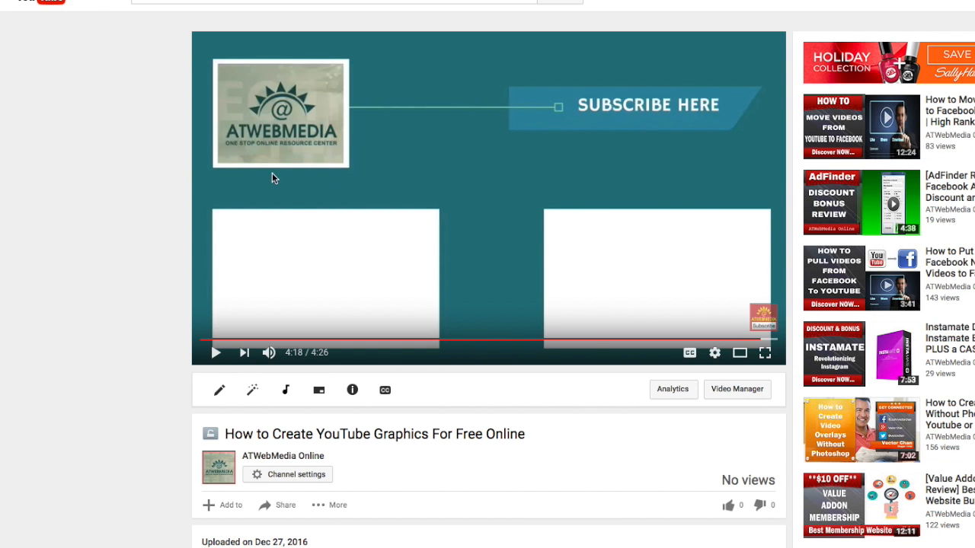
pyautogui.moveTo(216, 352)
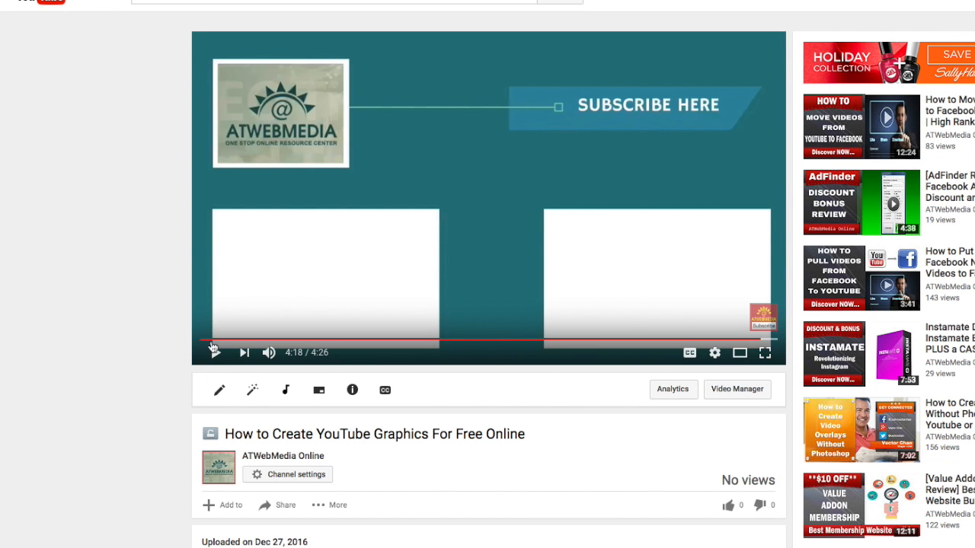
pyautogui.moveTo(219, 390)
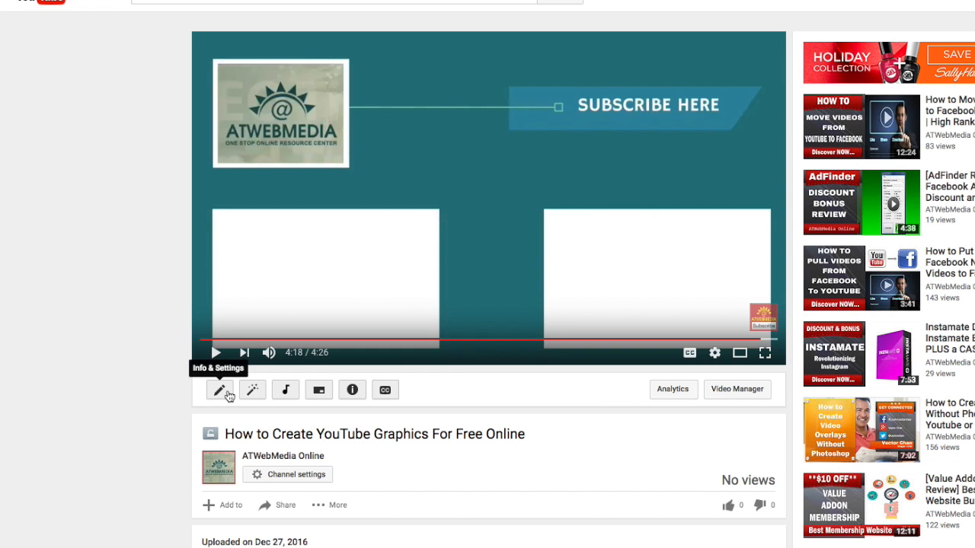
# Step: Open Info & Settings for 'How to Create YouTube Graphics For Free Online'
pyautogui.scroll(-3)
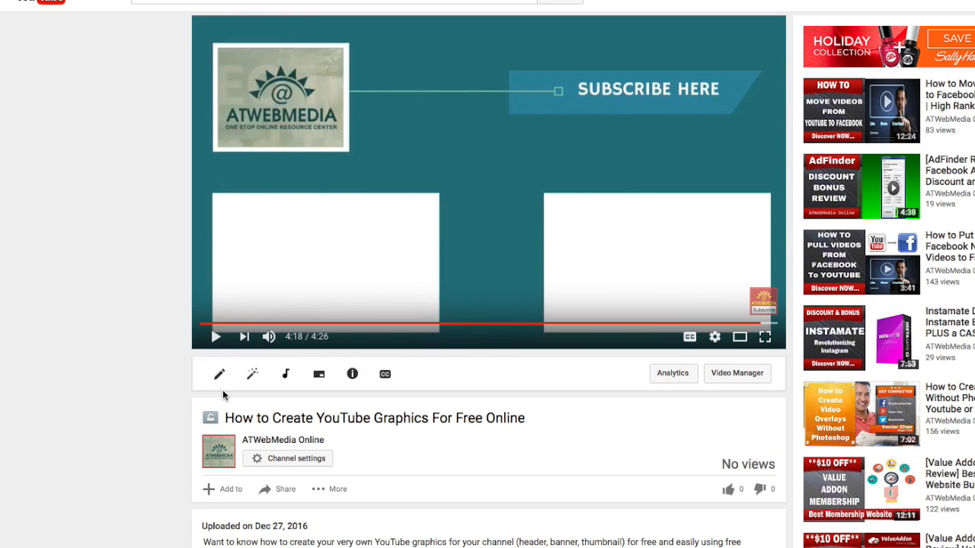
pyautogui.moveTo(220, 375)
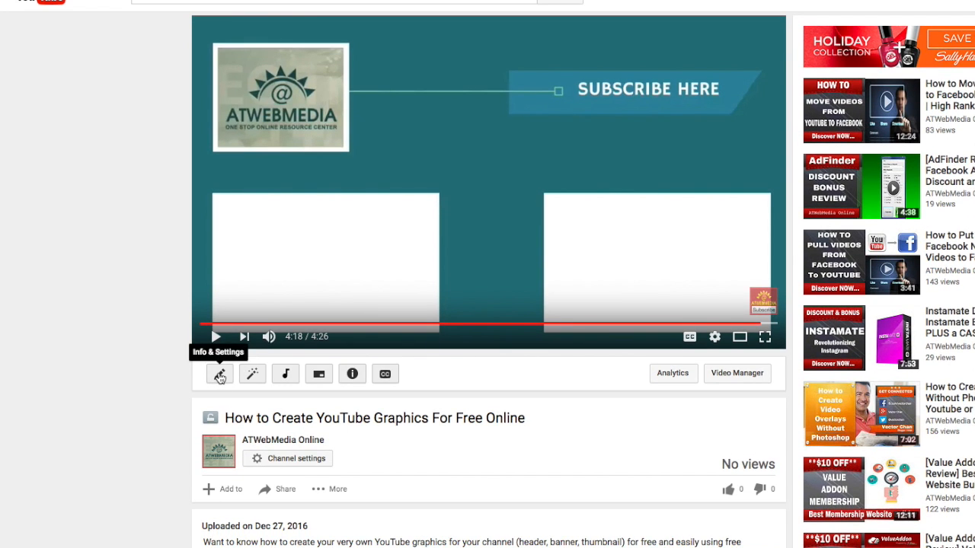
pyautogui.click(220, 375)
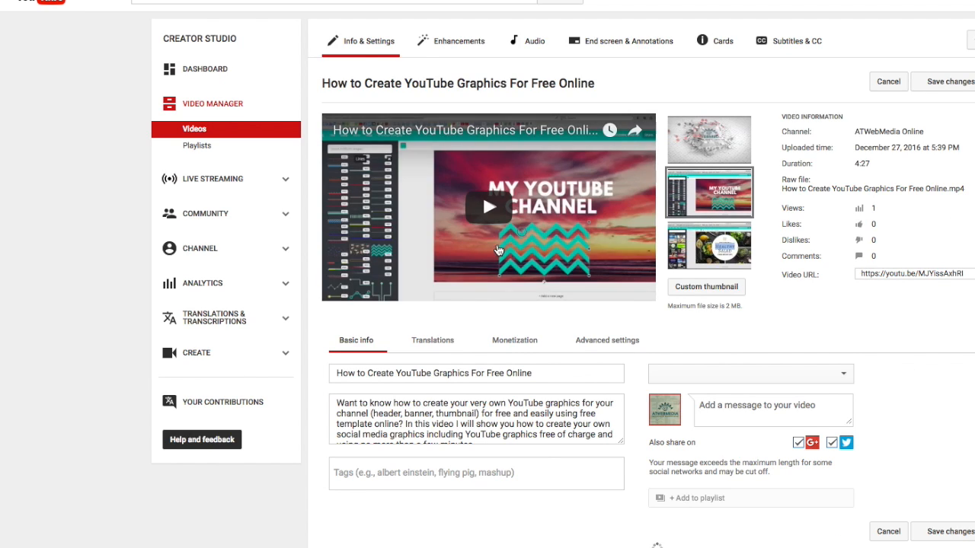
# Step: Go to the End screen editor and start creating a Video or Playlist element
pyautogui.click(628, 41)
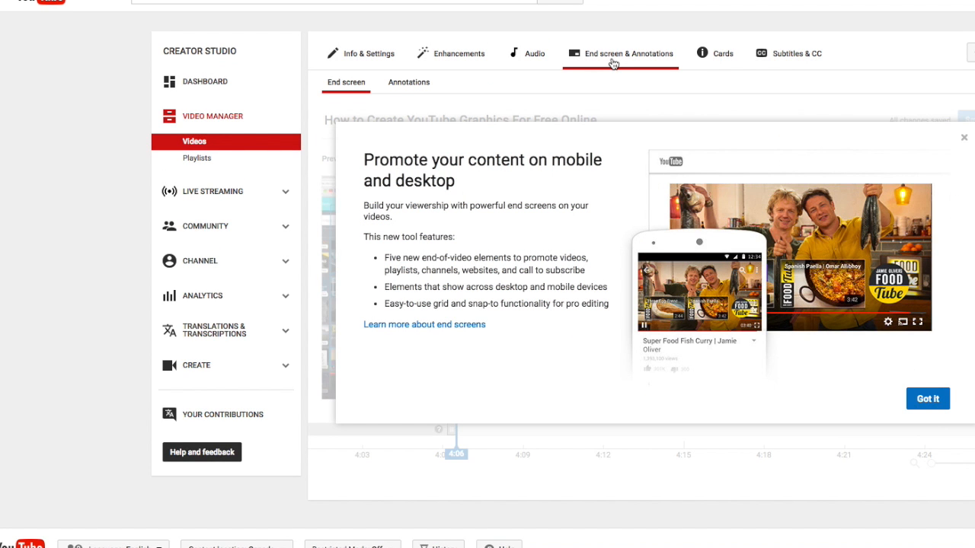
pyautogui.moveTo(963, 151)
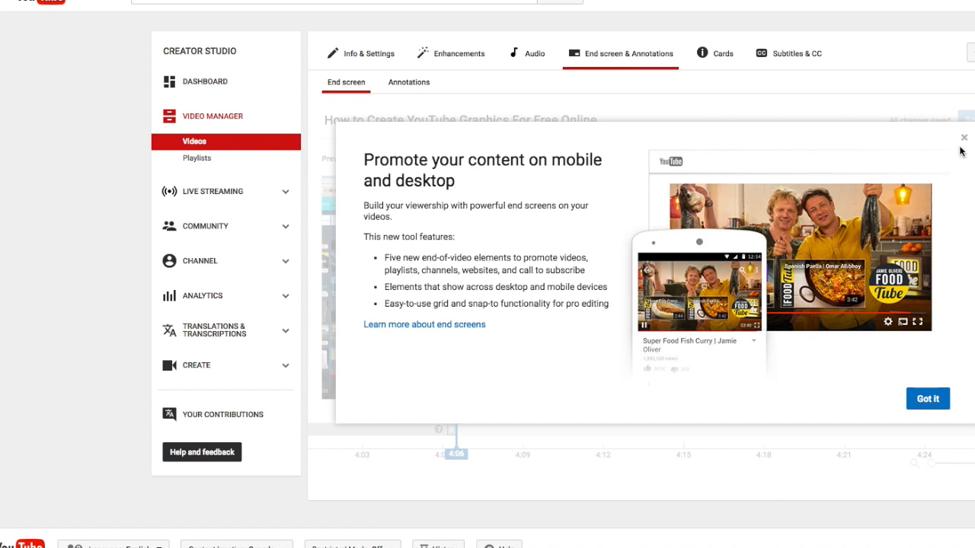
pyautogui.click(928, 399)
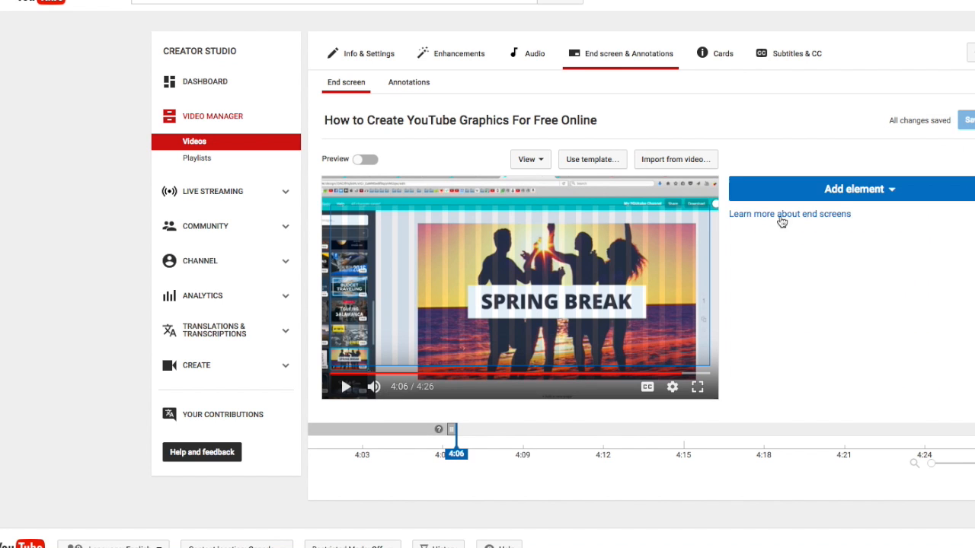
pyautogui.moveTo(881, 189)
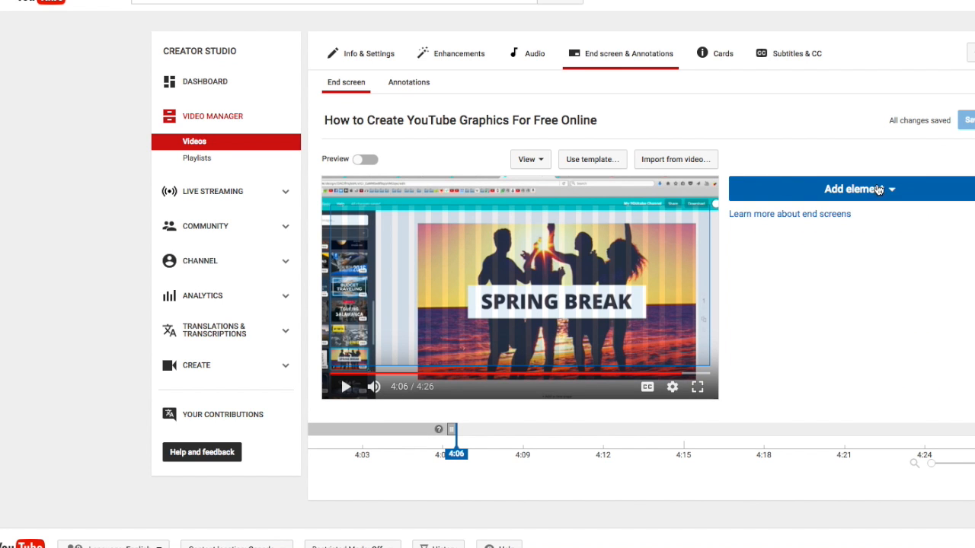
pyautogui.click(877, 189)
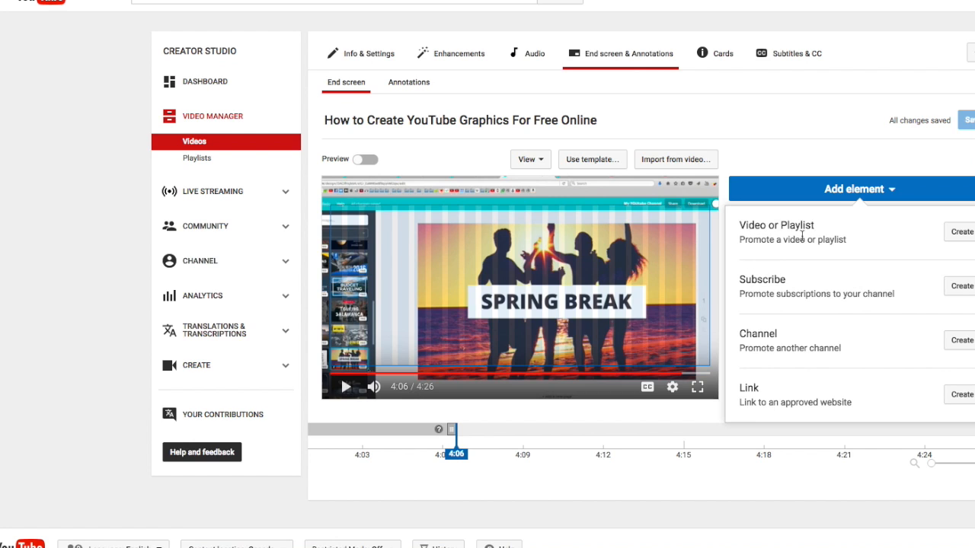
pyautogui.moveTo(815, 239)
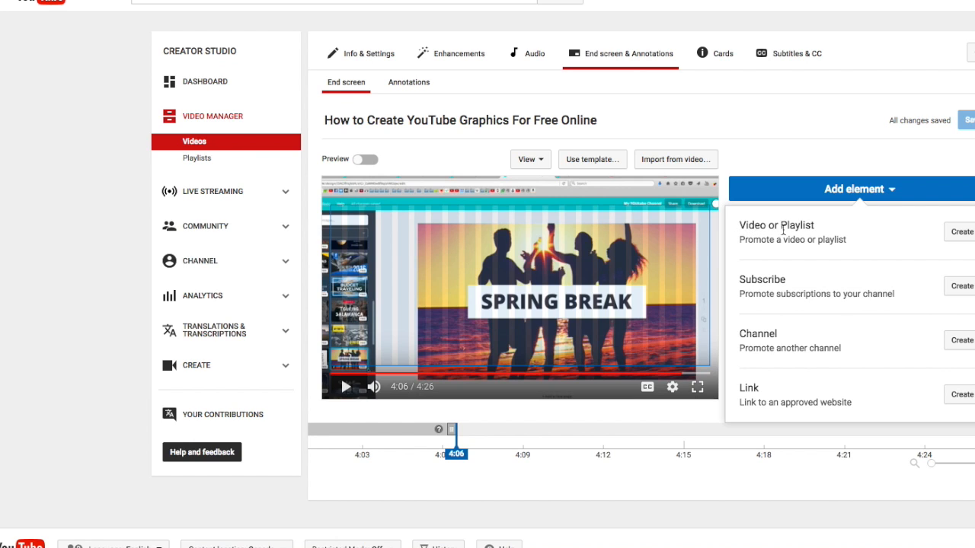
pyautogui.moveTo(725, 299)
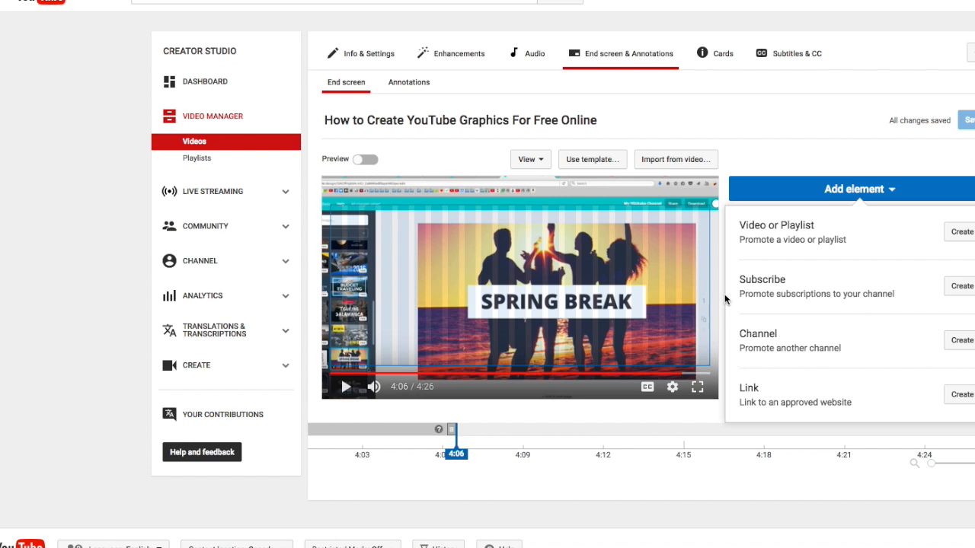
pyautogui.moveTo(734, 332)
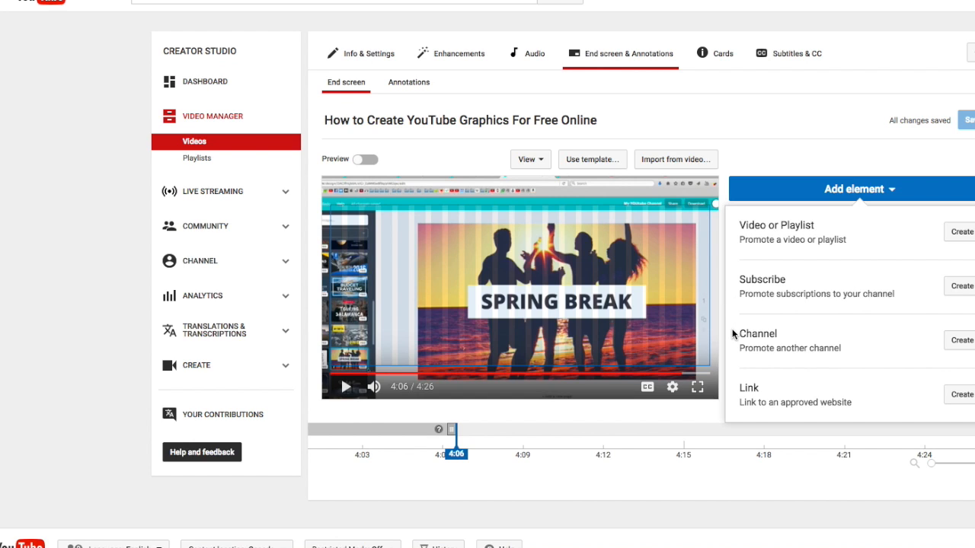
pyautogui.moveTo(754, 402)
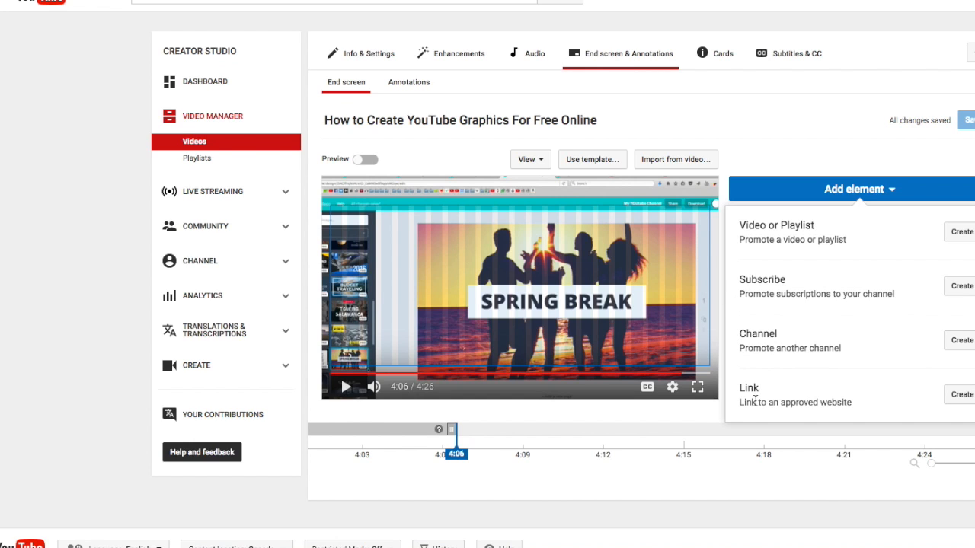
pyautogui.moveTo(963, 236)
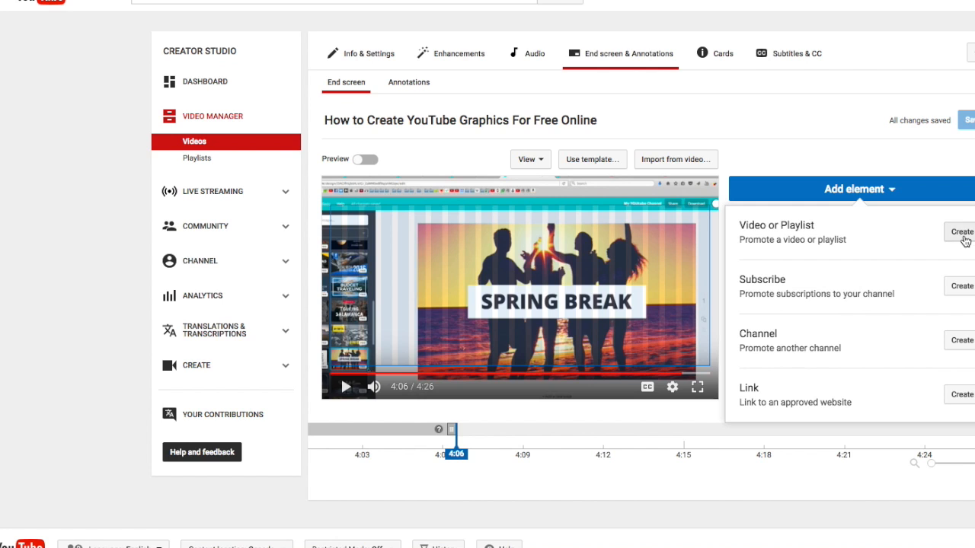
pyautogui.click(960, 232)
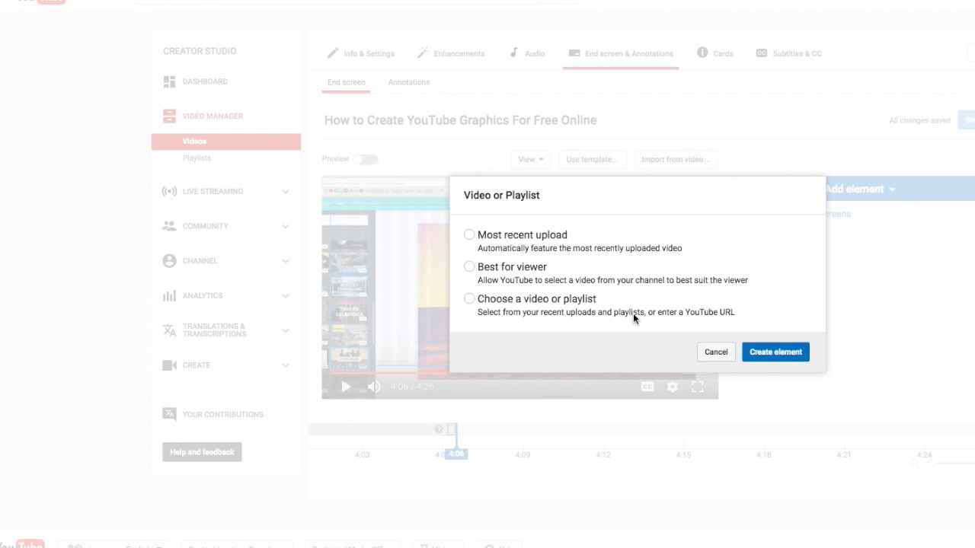
pyautogui.moveTo(482, 260)
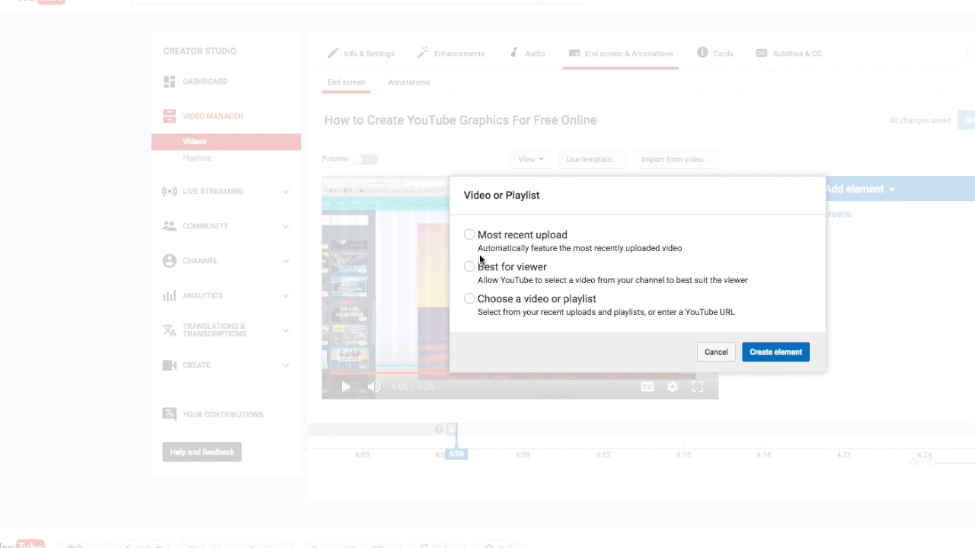
pyautogui.moveTo(473, 251)
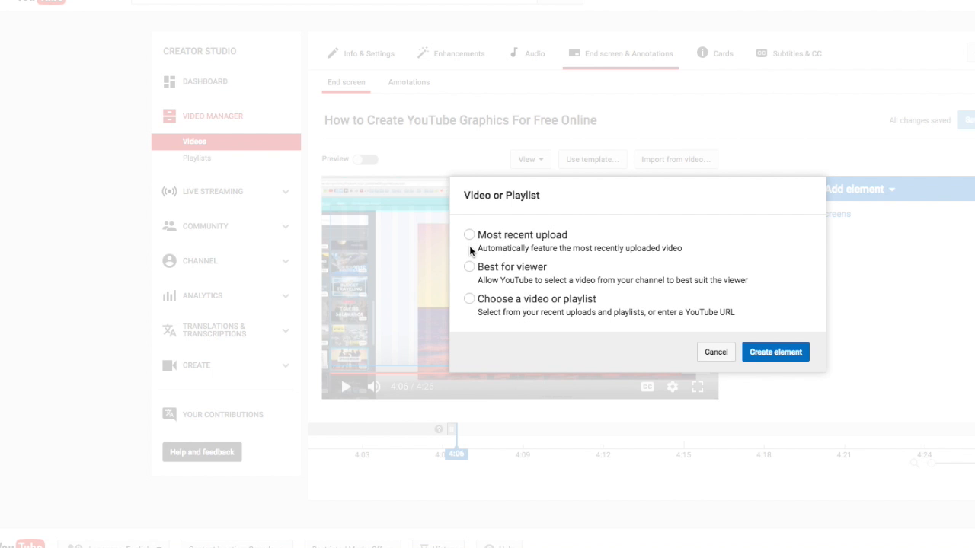
# Step: Choose the All About YouTube playlist from the channel's playlists and create the element
pyautogui.click(469, 298)
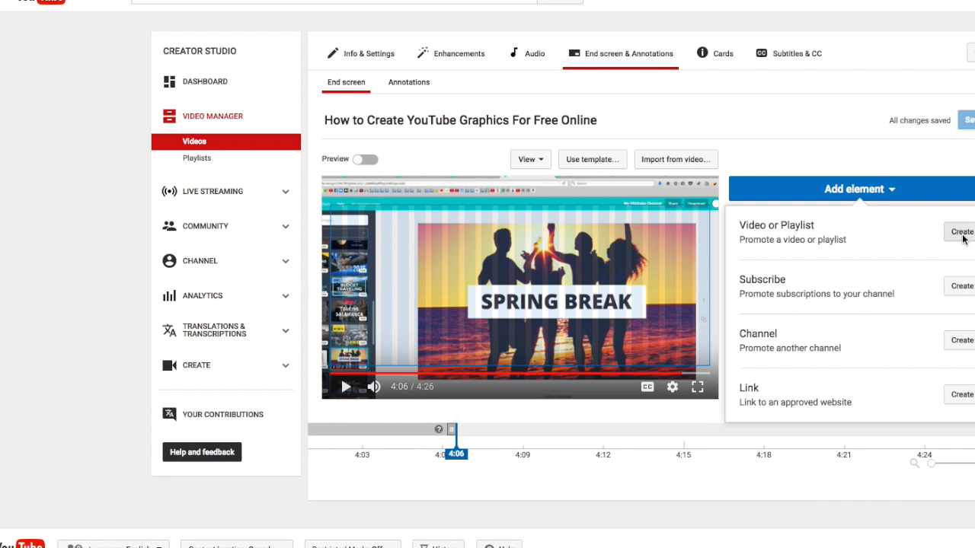
pyautogui.click(961, 232)
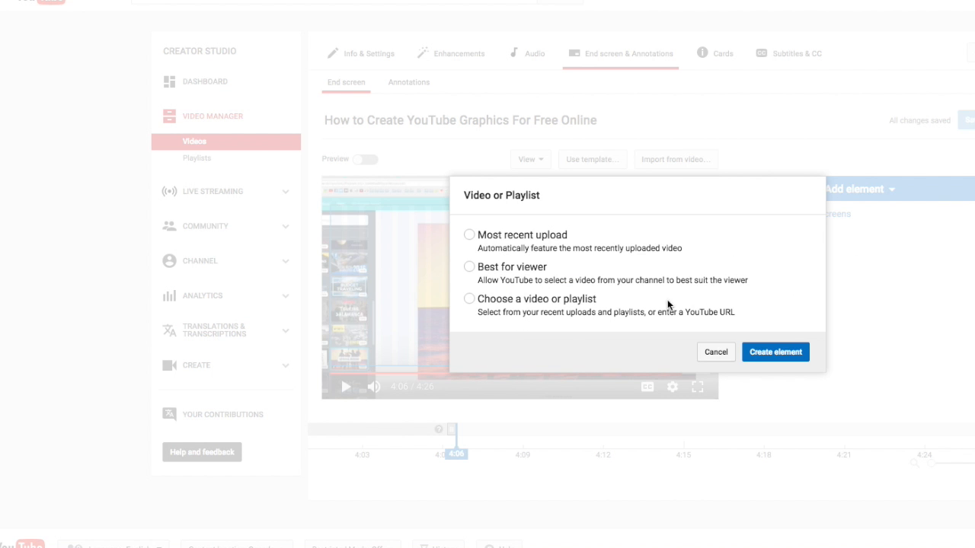
pyautogui.moveTo(506, 250)
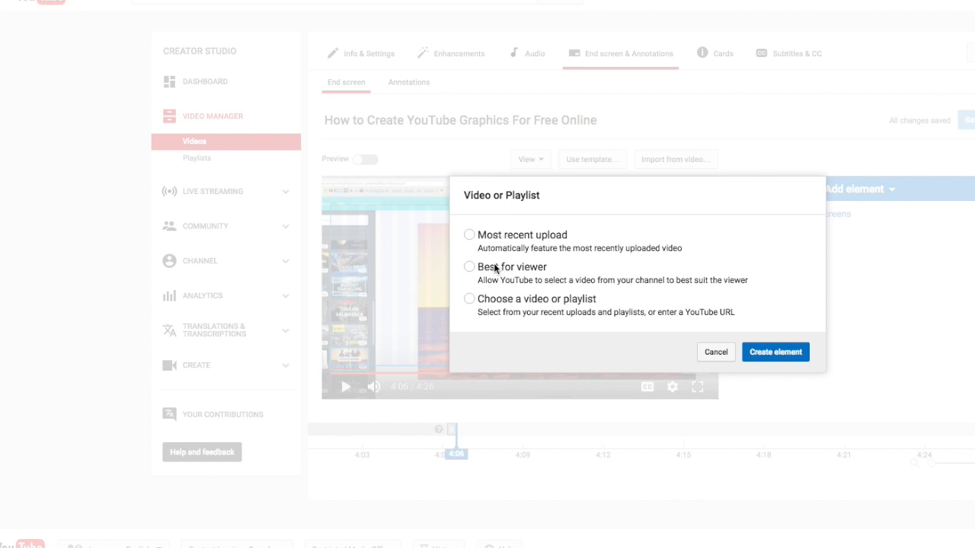
pyautogui.moveTo(478, 280)
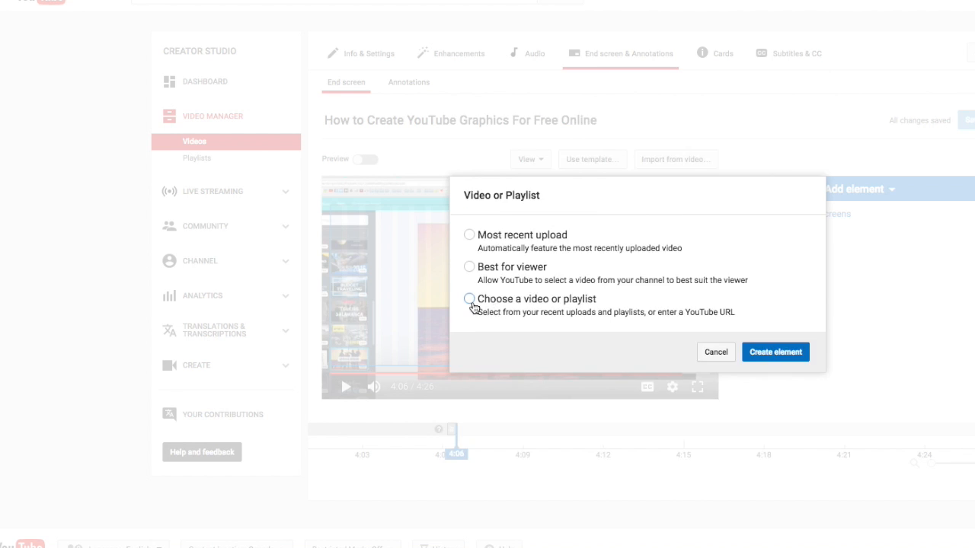
pyautogui.click(469, 299)
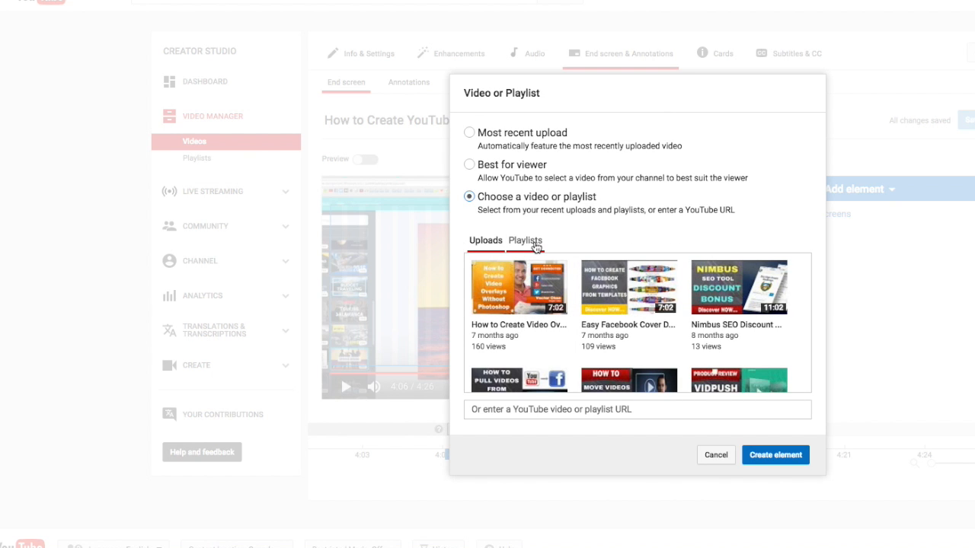
pyautogui.click(526, 240)
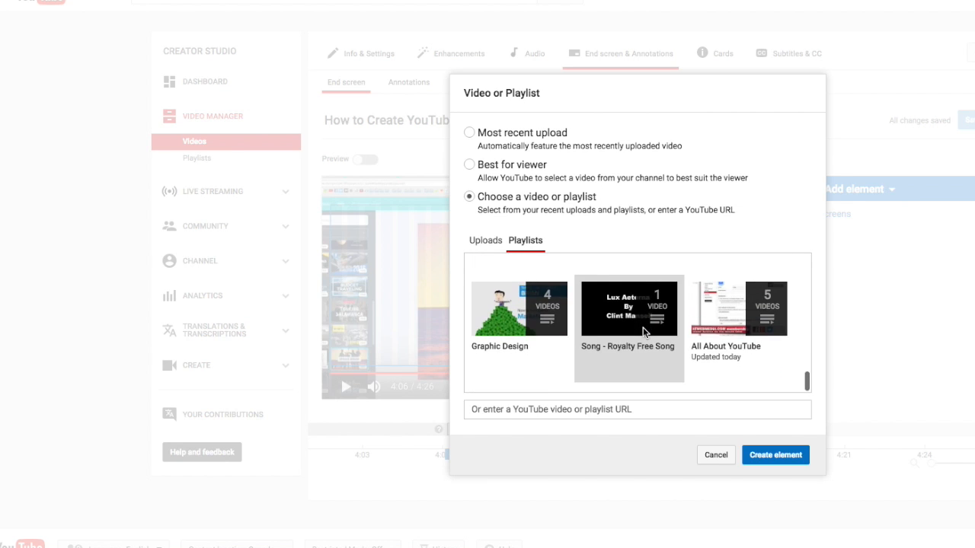
pyautogui.click(739, 307)
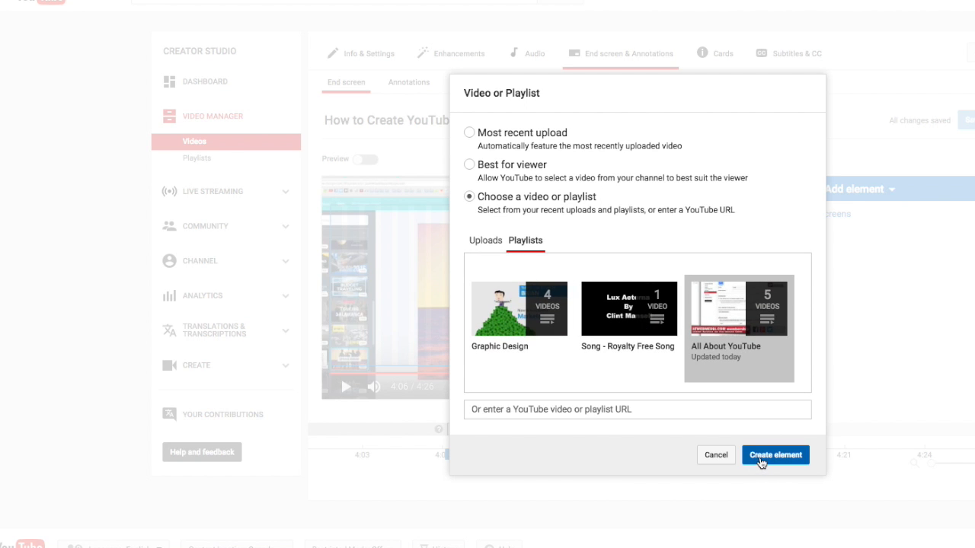
pyautogui.click(776, 454)
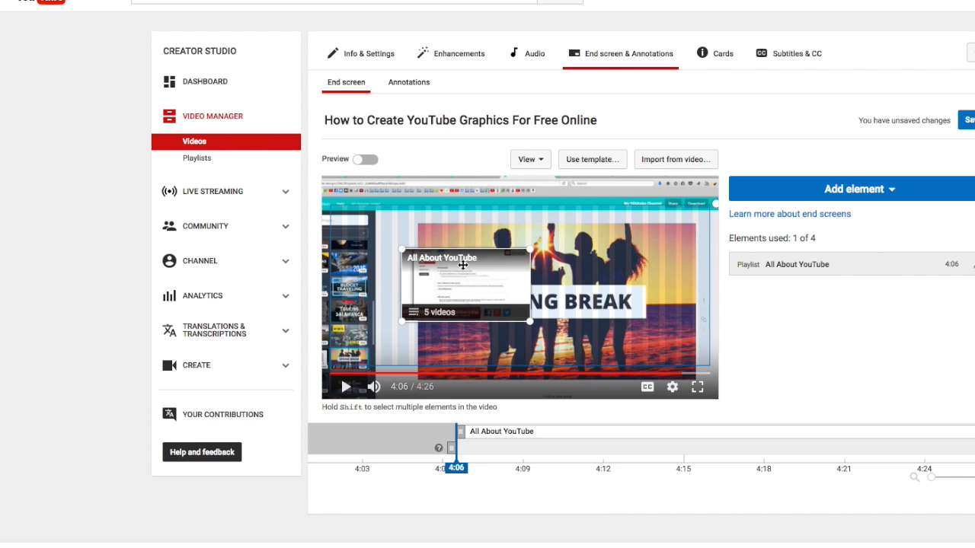
pyautogui.moveTo(476, 268)
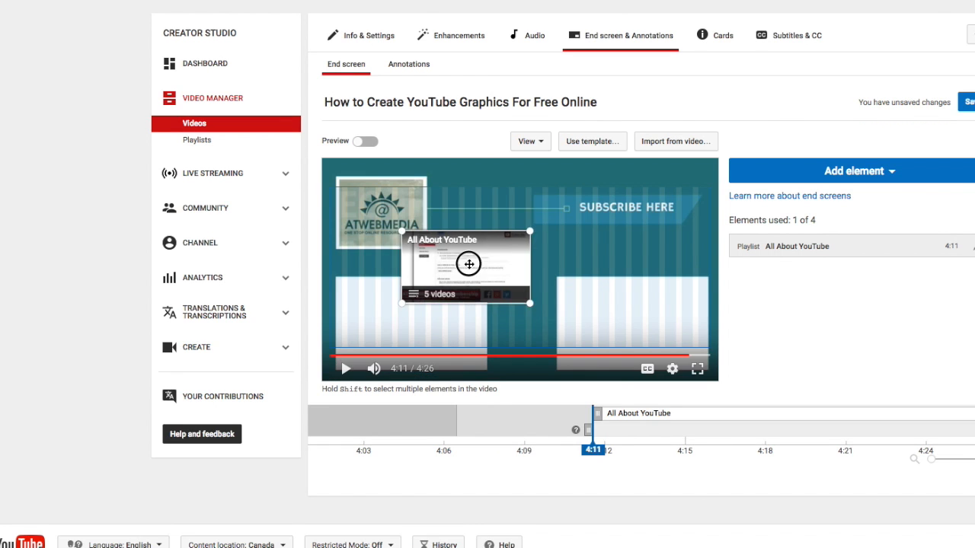
# Step: Drag the All About YouTube element onto the outro's lower-left white box and deselect it
pyautogui.moveTo(469, 263); pyautogui.dragTo(415, 320)
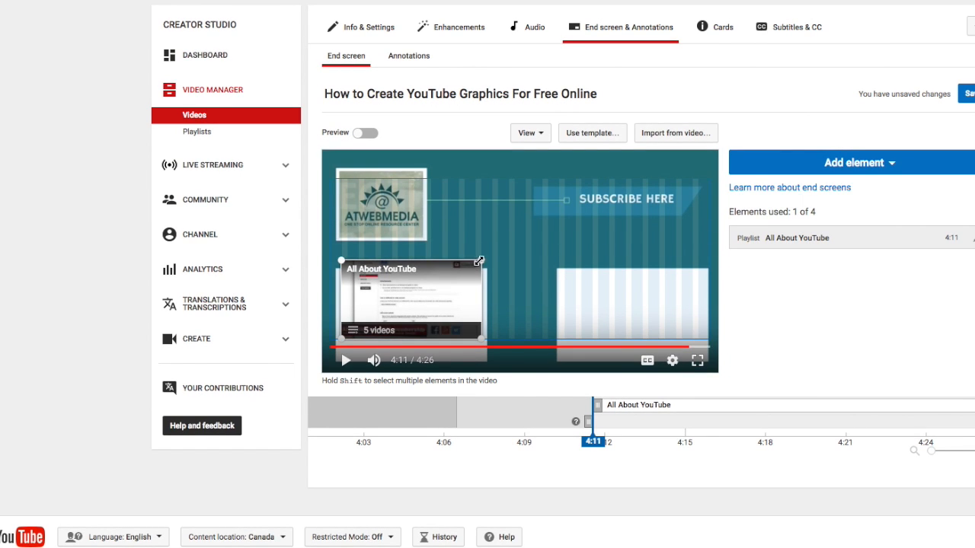
pyautogui.click(411, 305)
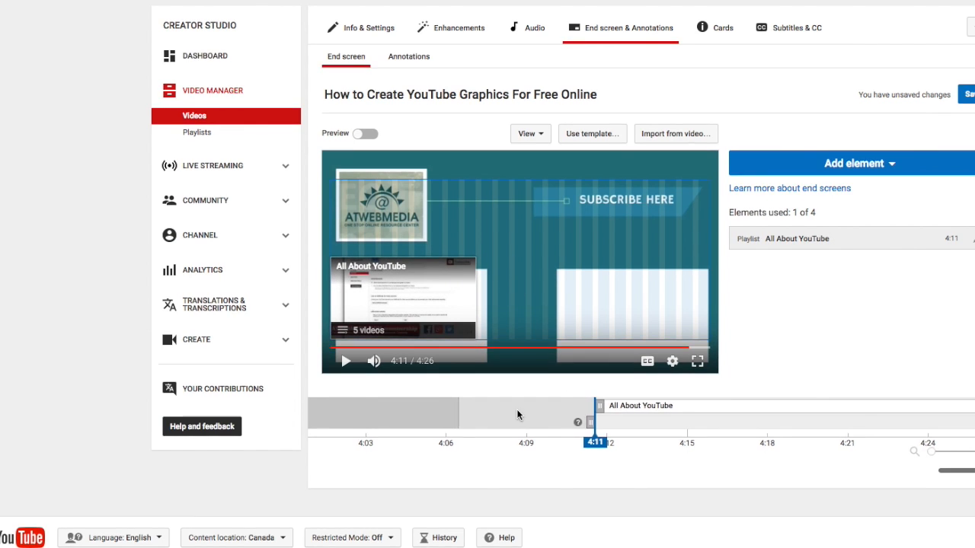
pyautogui.scroll(-3)
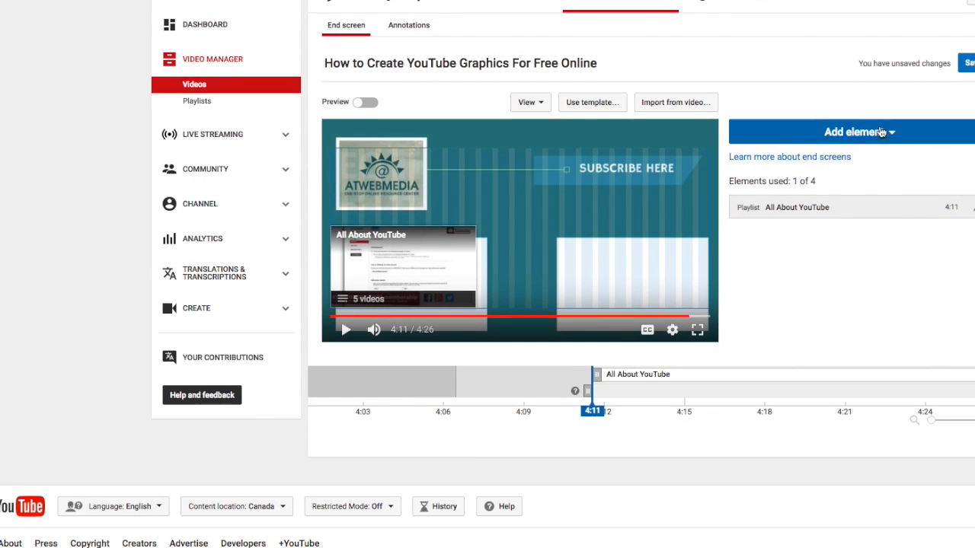
# Step: Create a Video Making playlist element and move it onto the lower-right white box
pyautogui.click(853, 131)
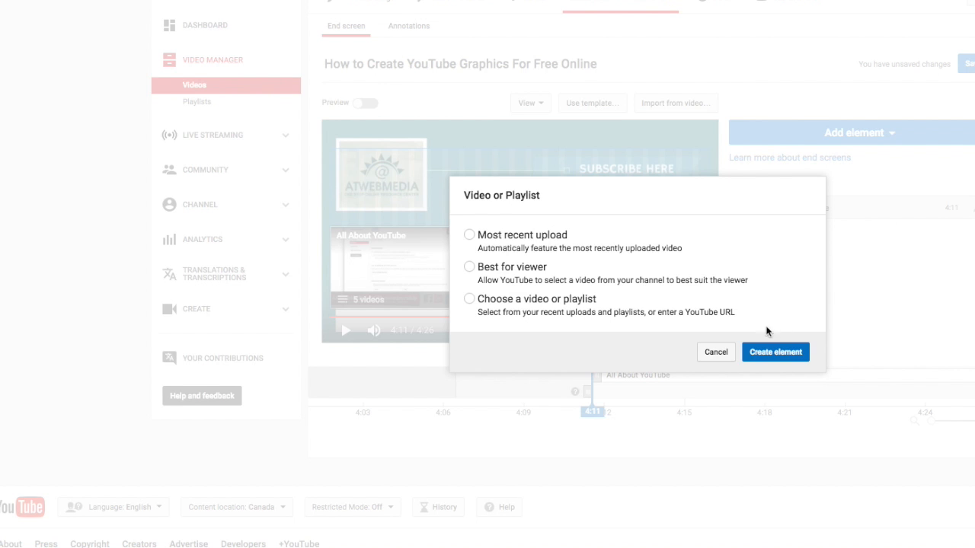
pyautogui.click(469, 299)
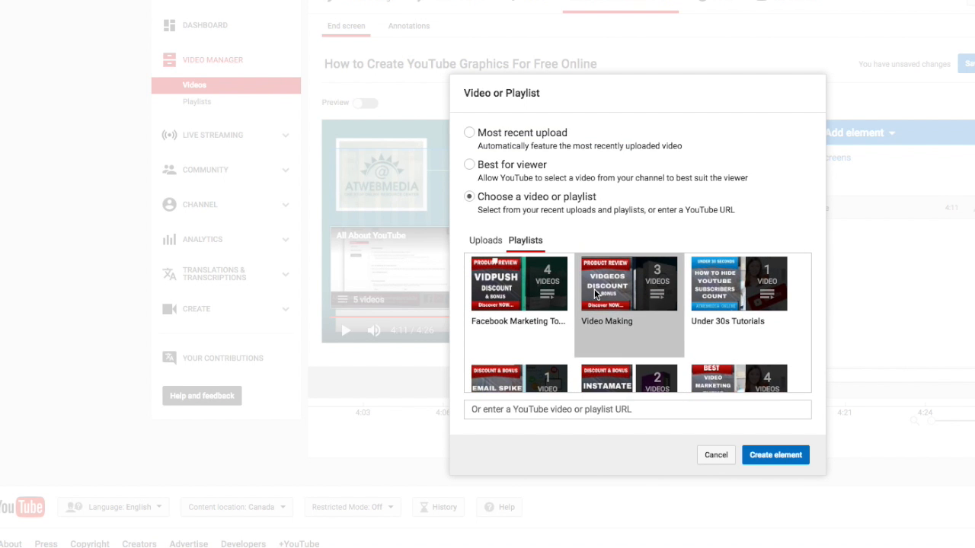
pyautogui.click(775, 454)
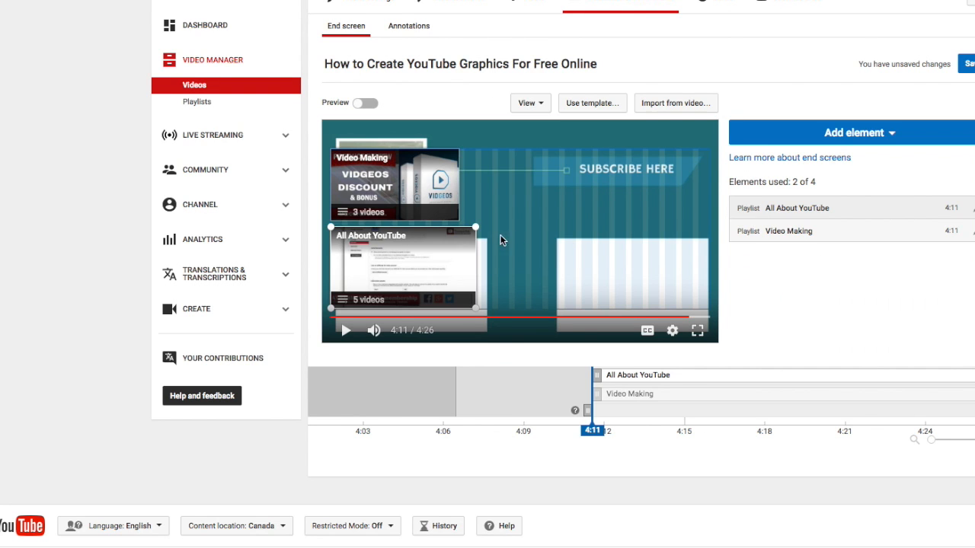
pyautogui.click(654, 280)
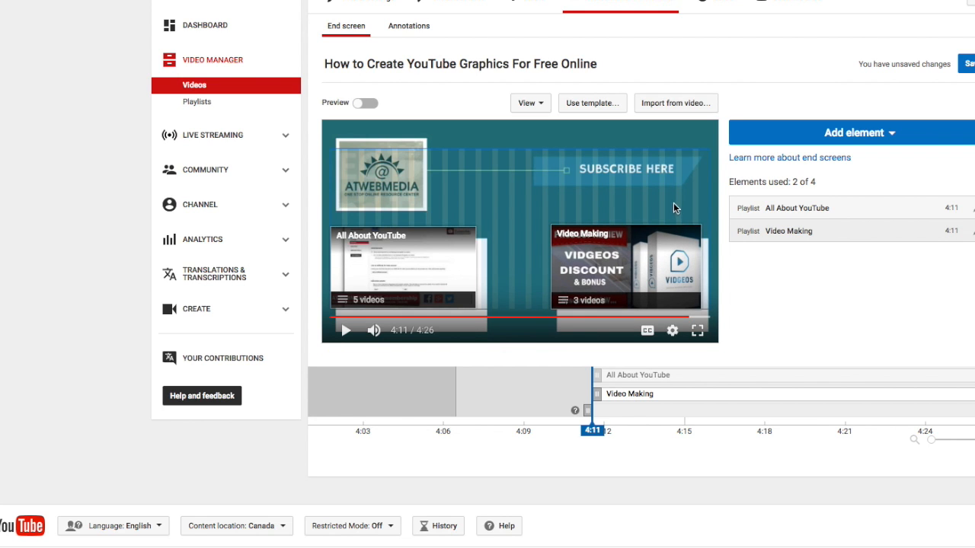
pyautogui.click(623, 267)
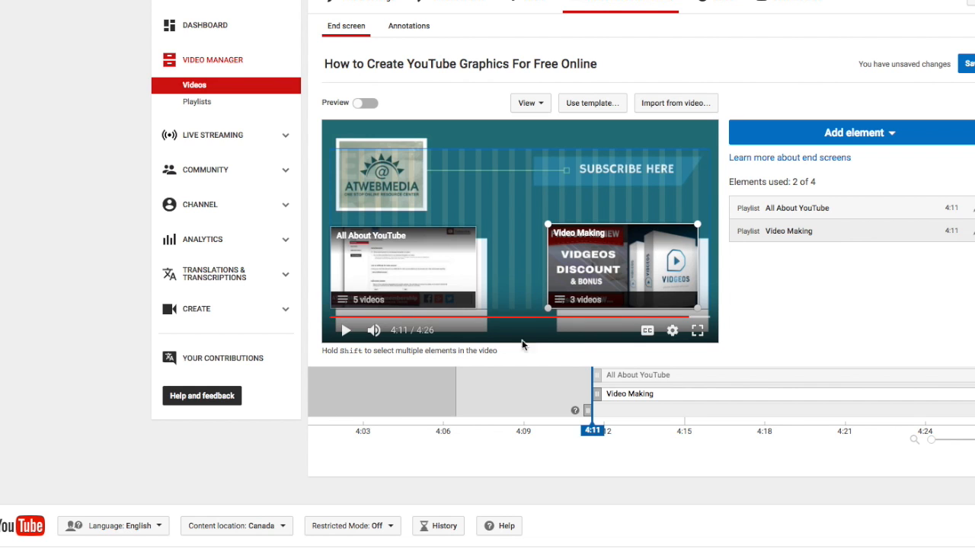
pyautogui.moveTo(698, 331)
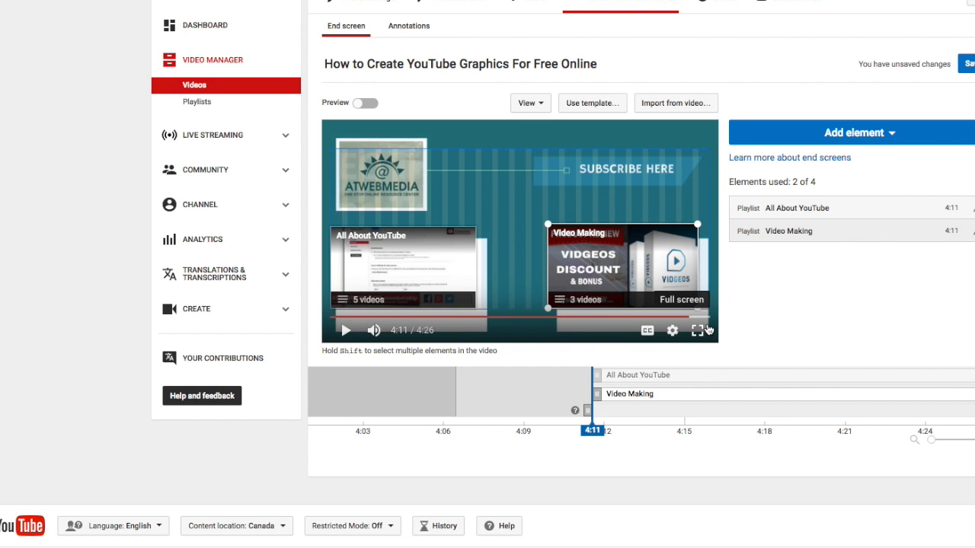
pyautogui.moveTo(701, 330)
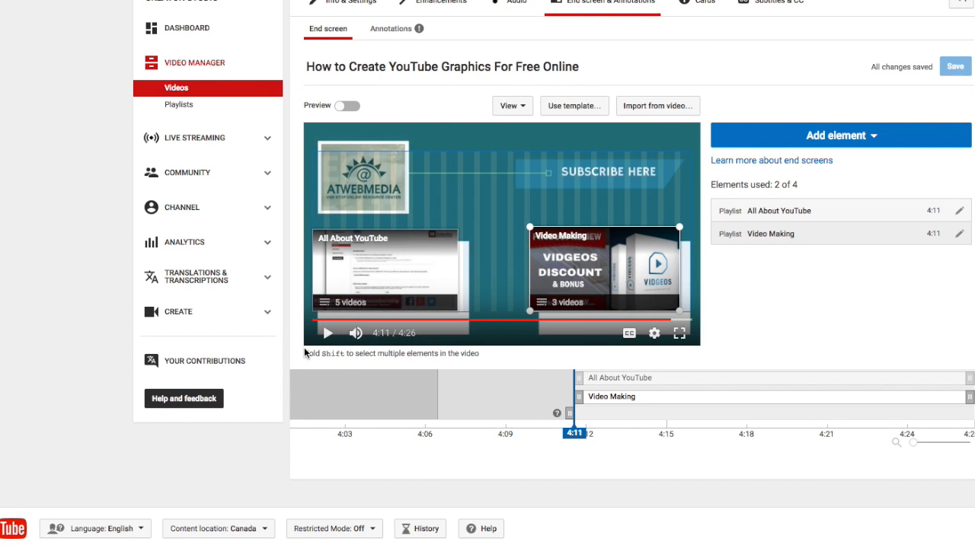
# Step: Switch on Preview to see both playlist elements over the outro's white boxes
pyautogui.click(345, 105)
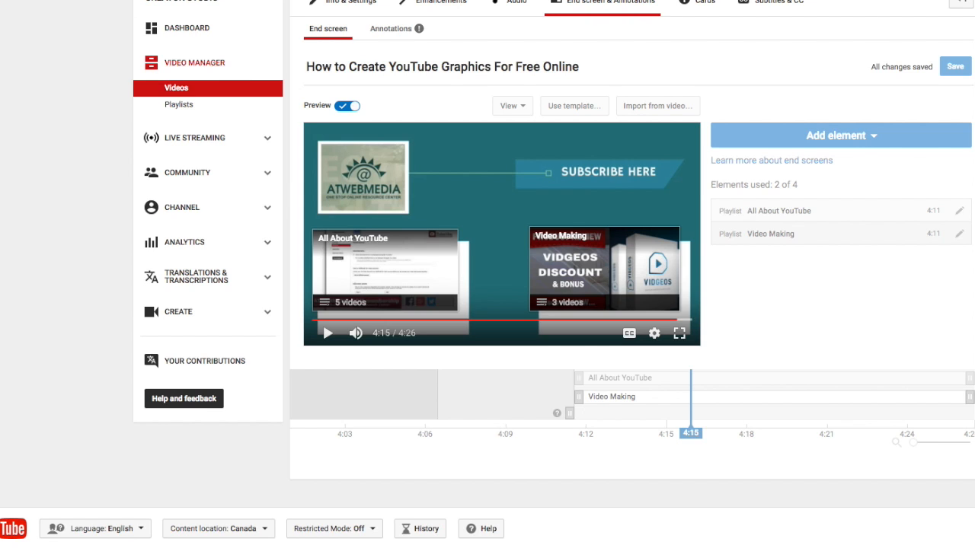
pyautogui.moveTo(881, 271)
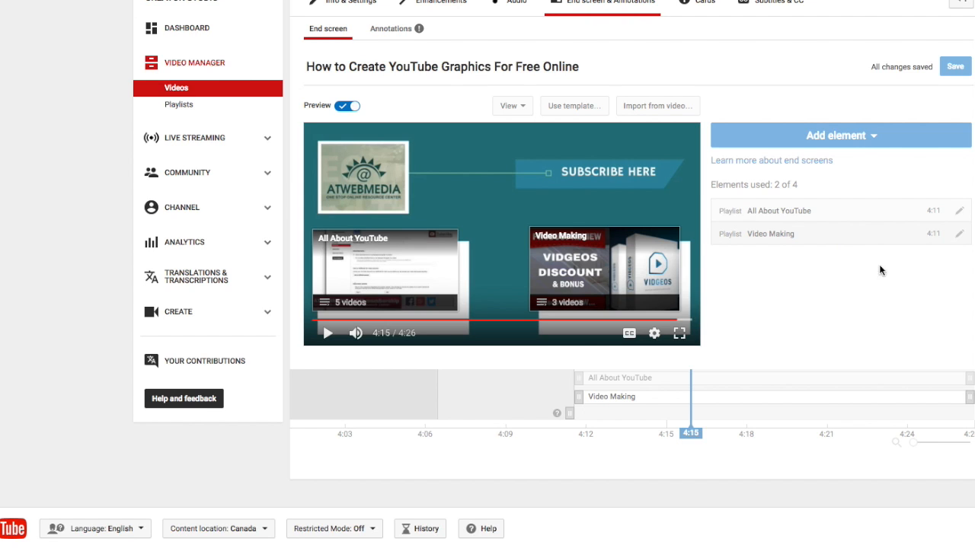